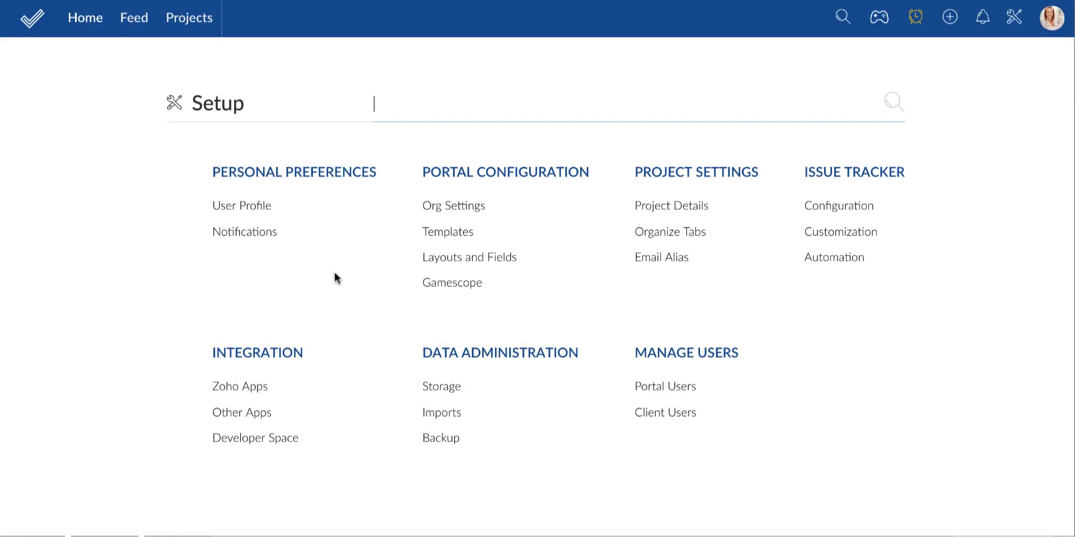
Browse the personal user profile settings, then return to the Setup overview.
click(242, 206)
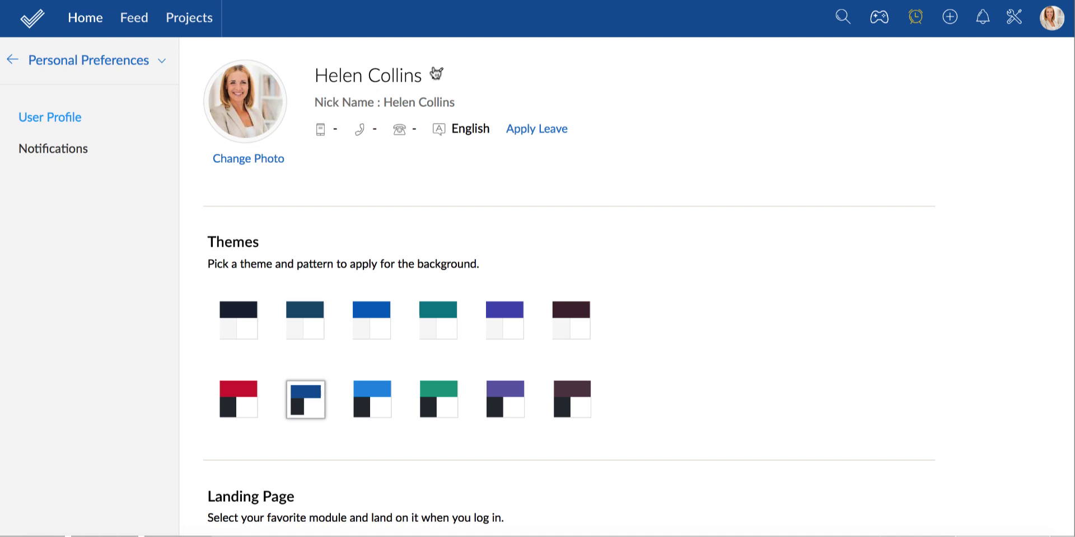
click(436, 74)
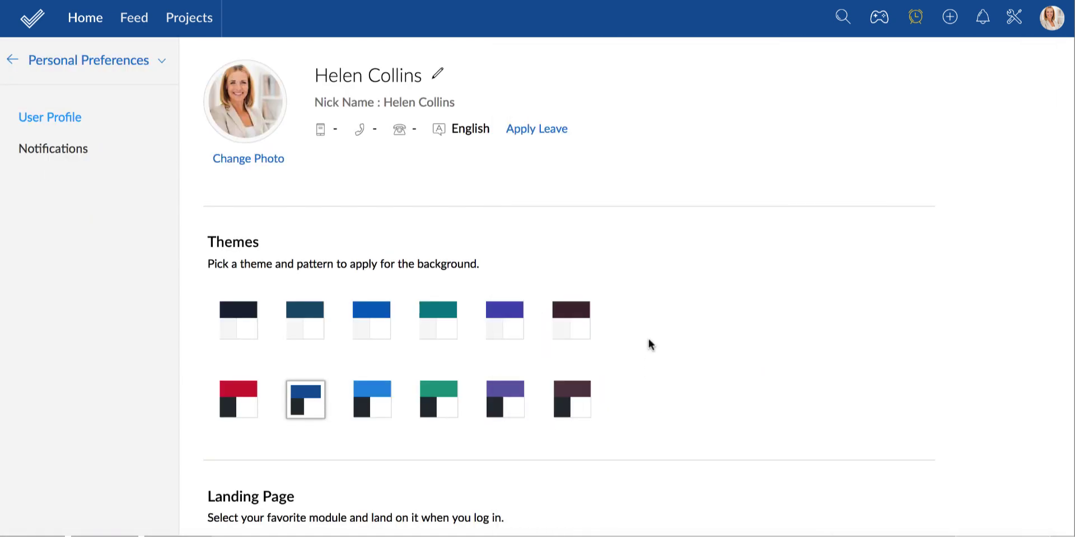
scroll(down, 3)
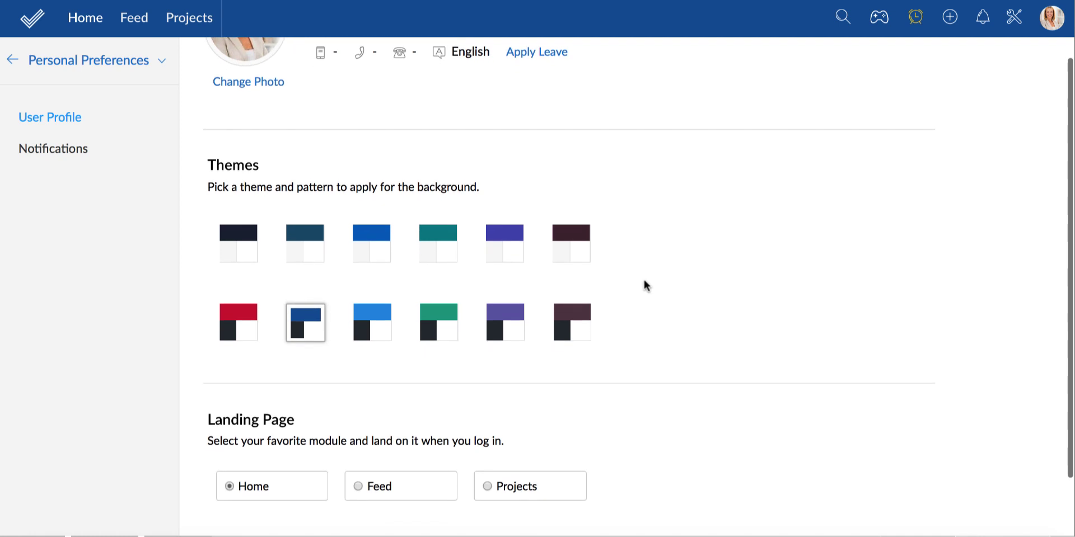
scroll(down, 3)
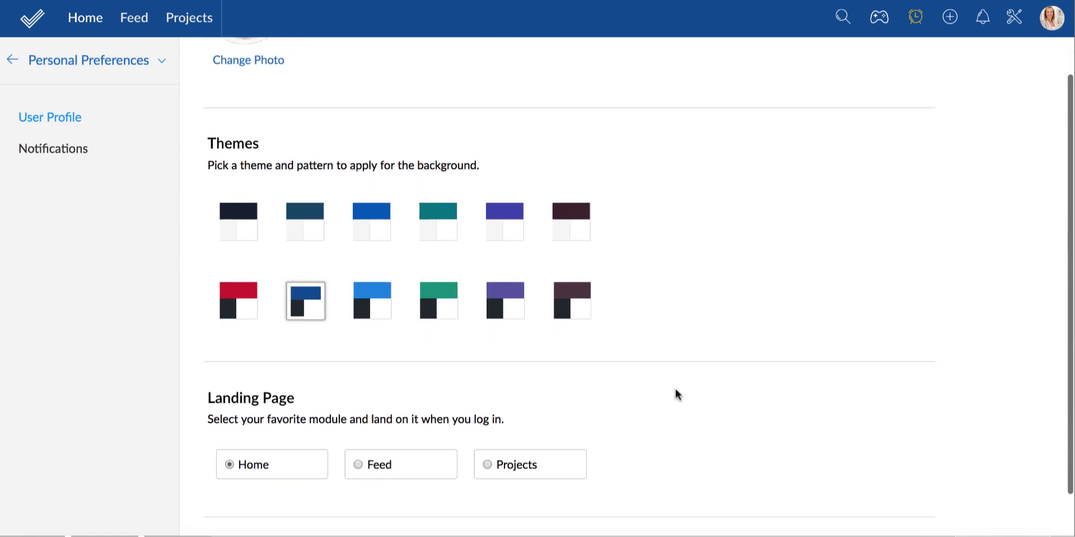
scroll(down, 3)
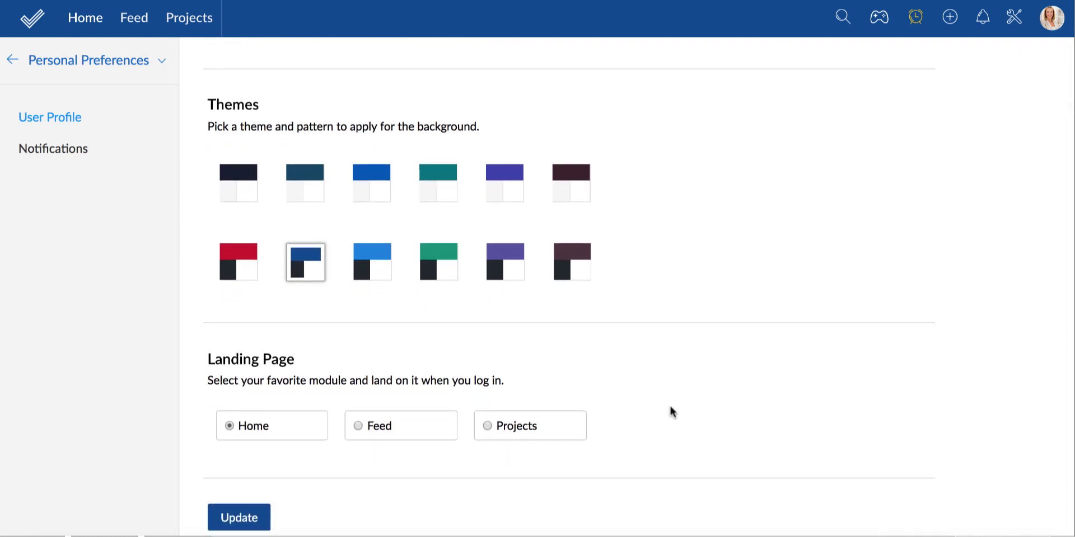
click(1013, 16)
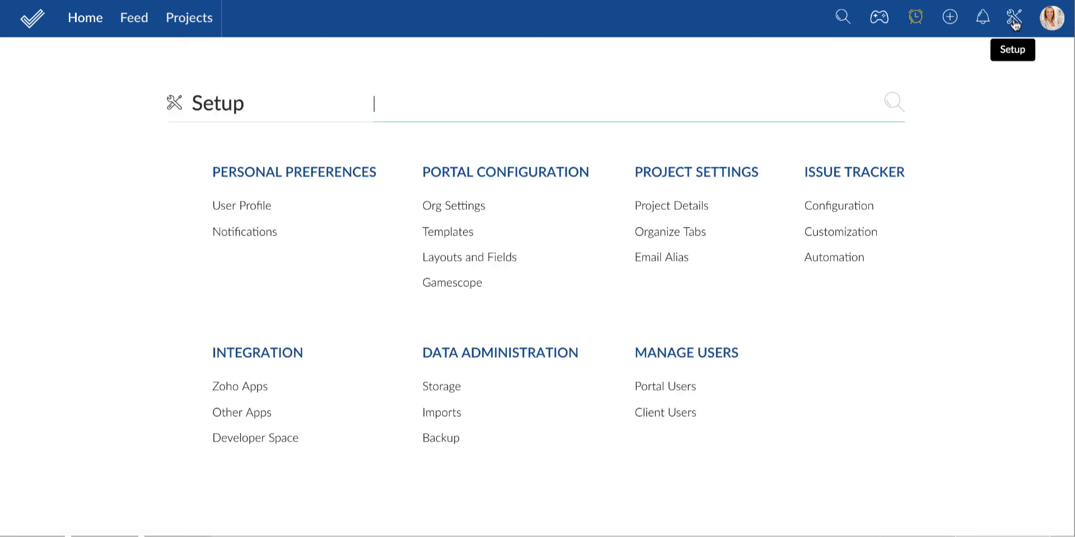
Open Org Settings' Date & Time Settings, keeping the MM/dd/yyyy date format.
click(454, 206)
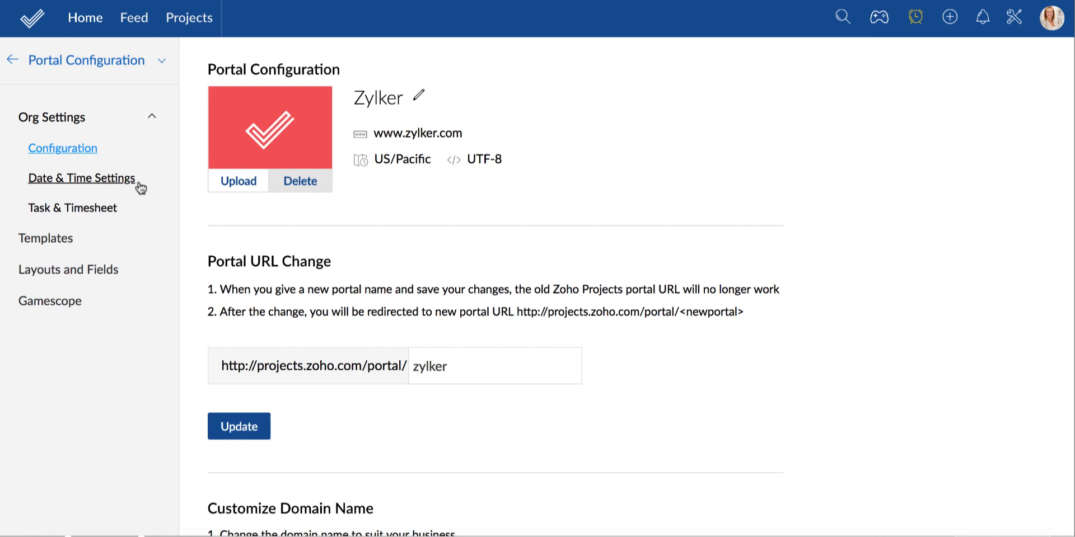
click(81, 178)
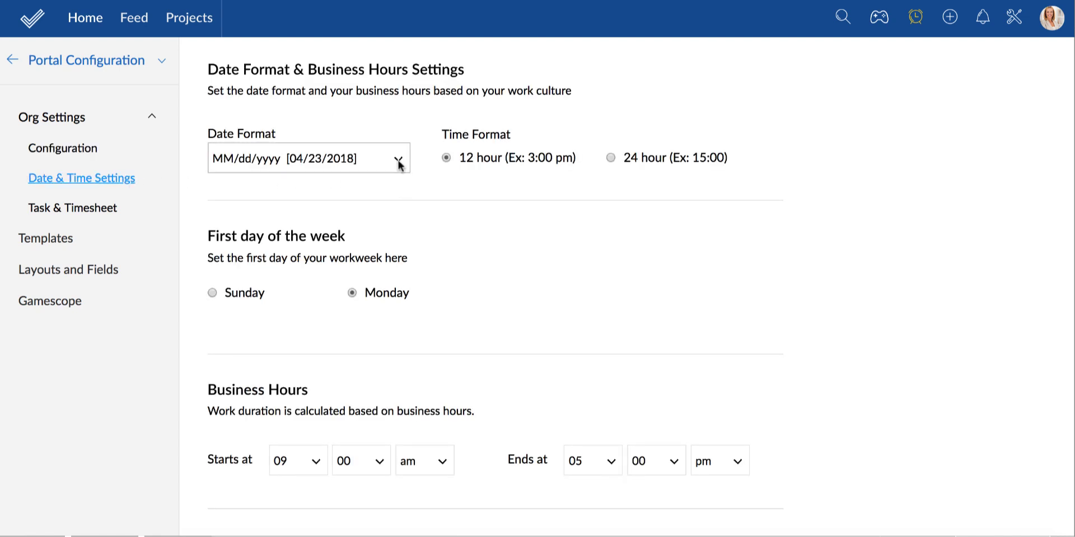
click(309, 158)
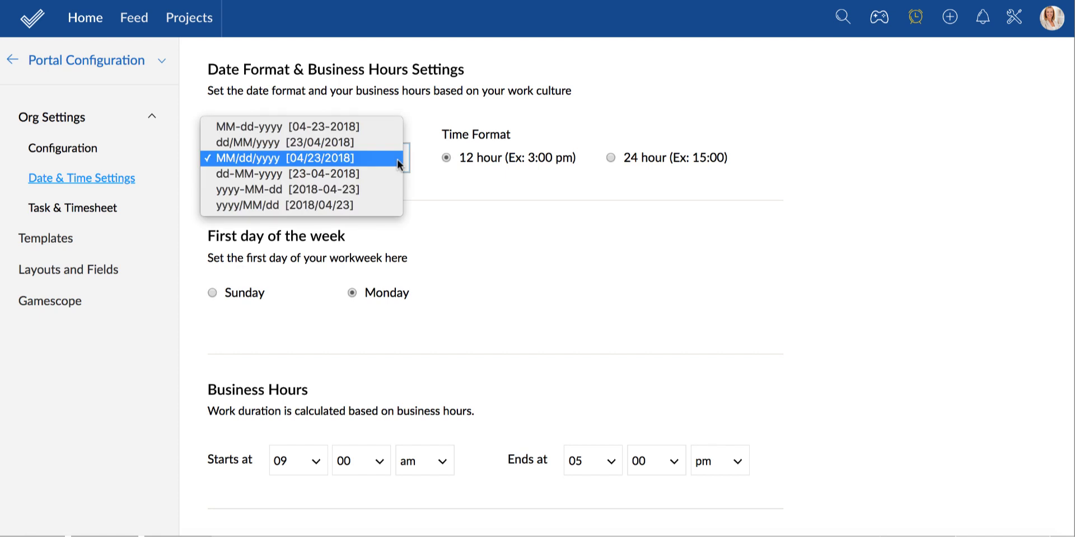
click(292, 157)
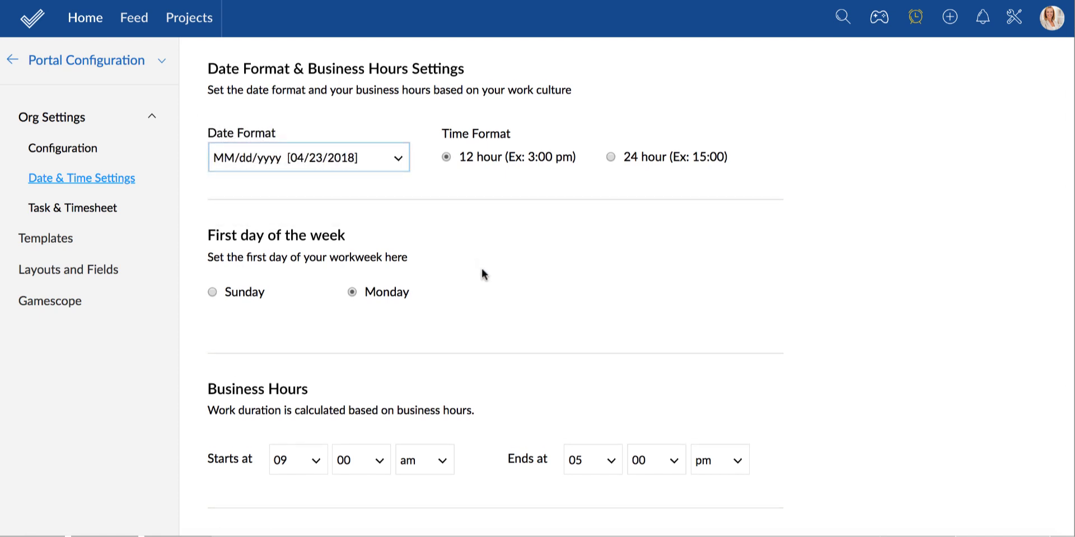
scroll(down, 3)
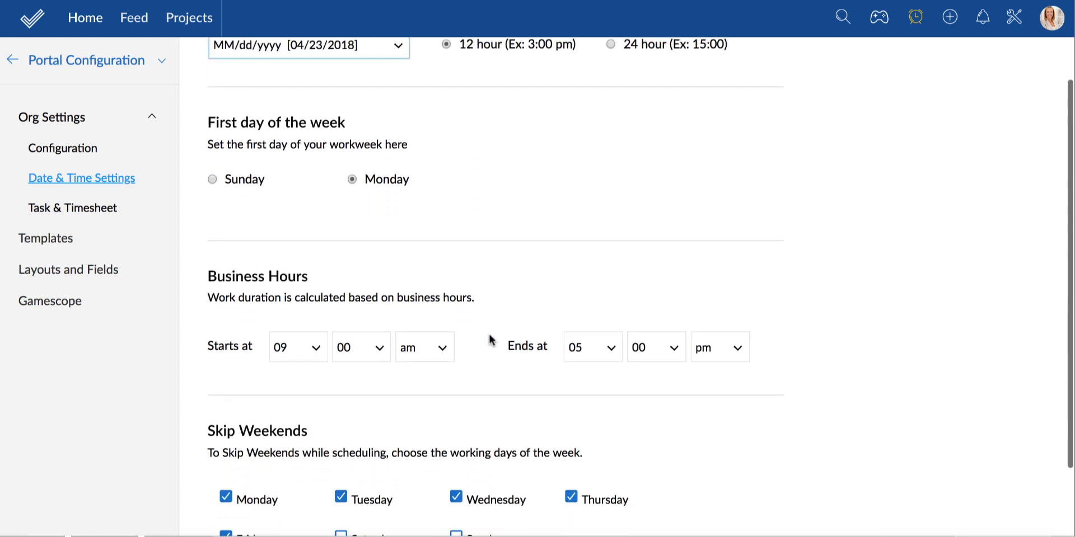
scroll(down, 3)
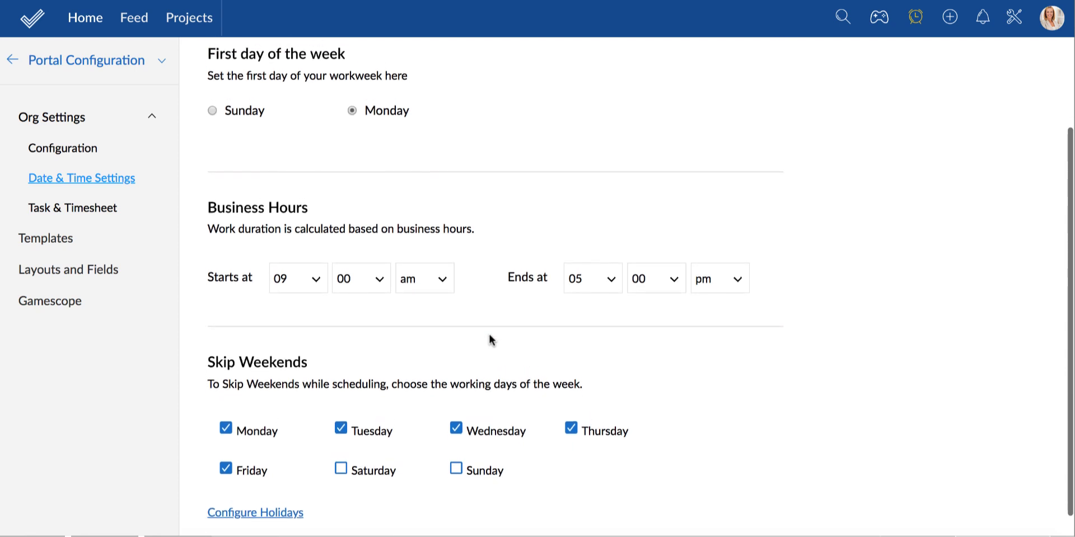
mouse_move(273, 222)
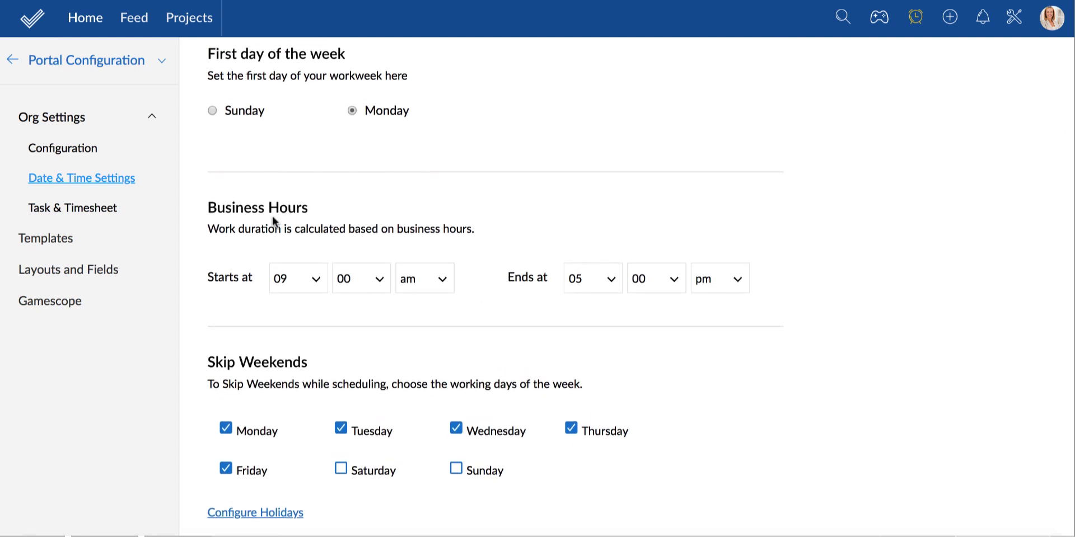
mouse_move(450, 233)
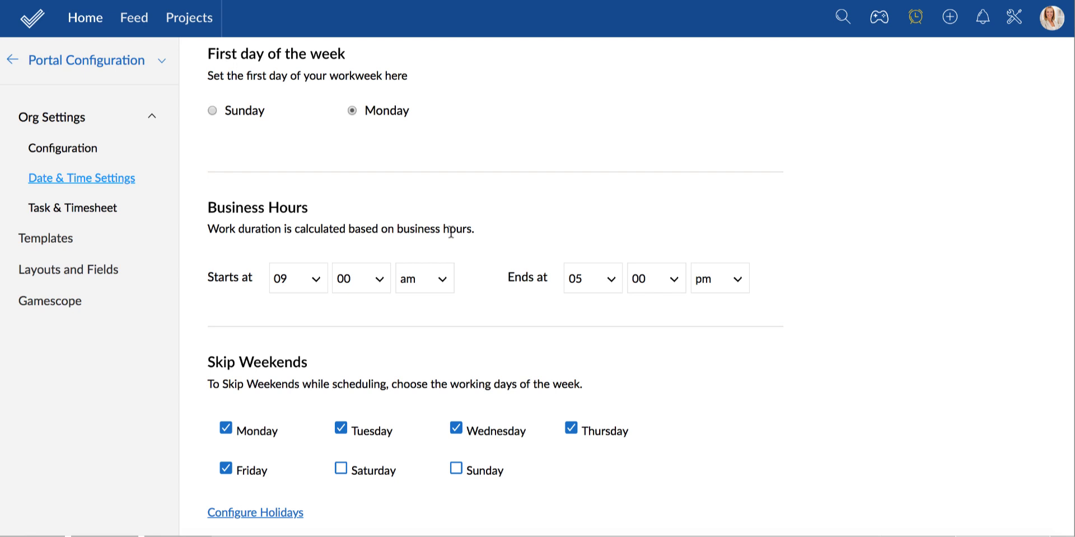
scroll(down, 3)
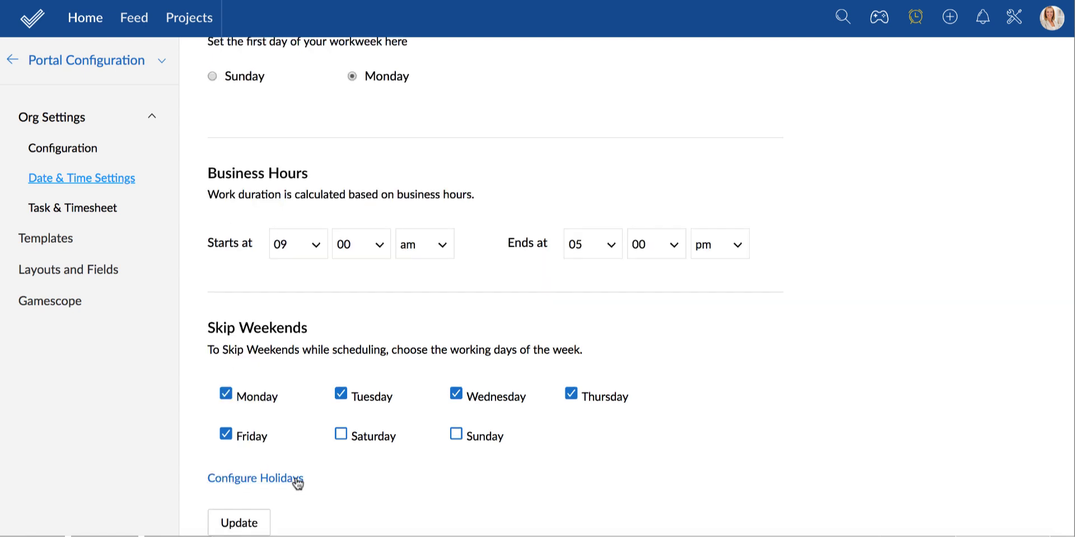
Add Thanksgiving Day on Nov 22 as a holiday and close holiday configuration.
click(254, 479)
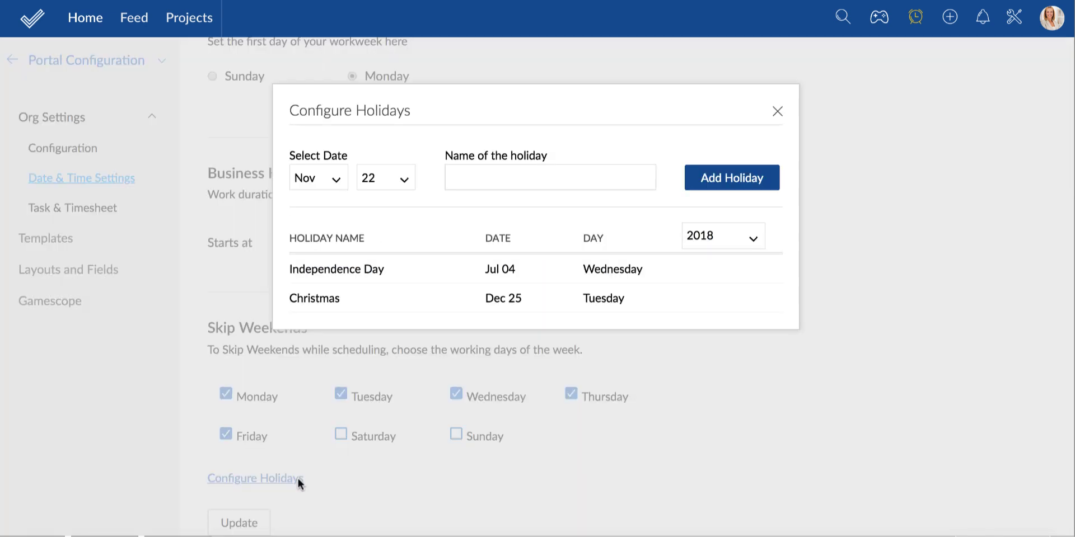
click(550, 178)
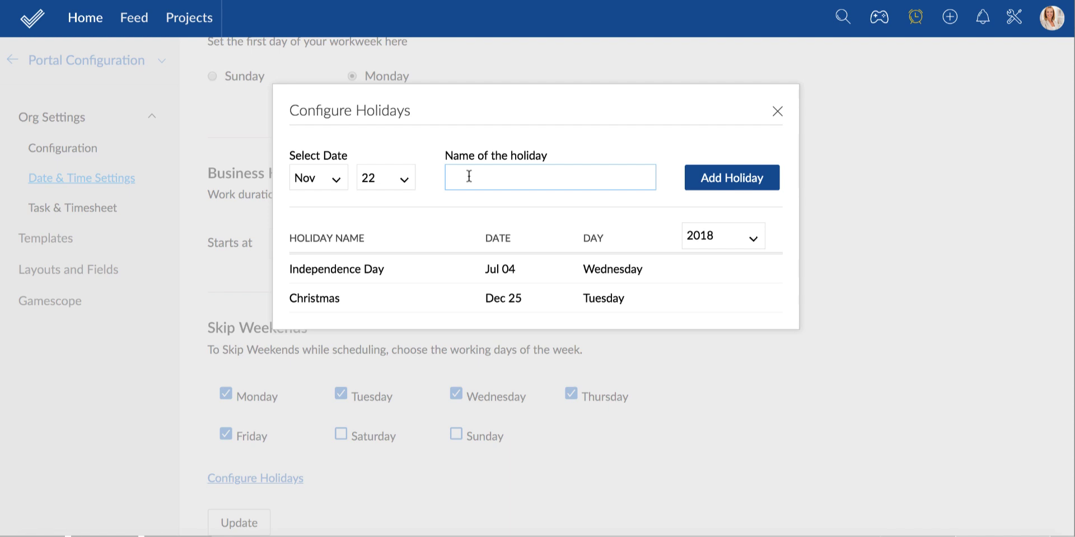
text(Thanksgiving Day)
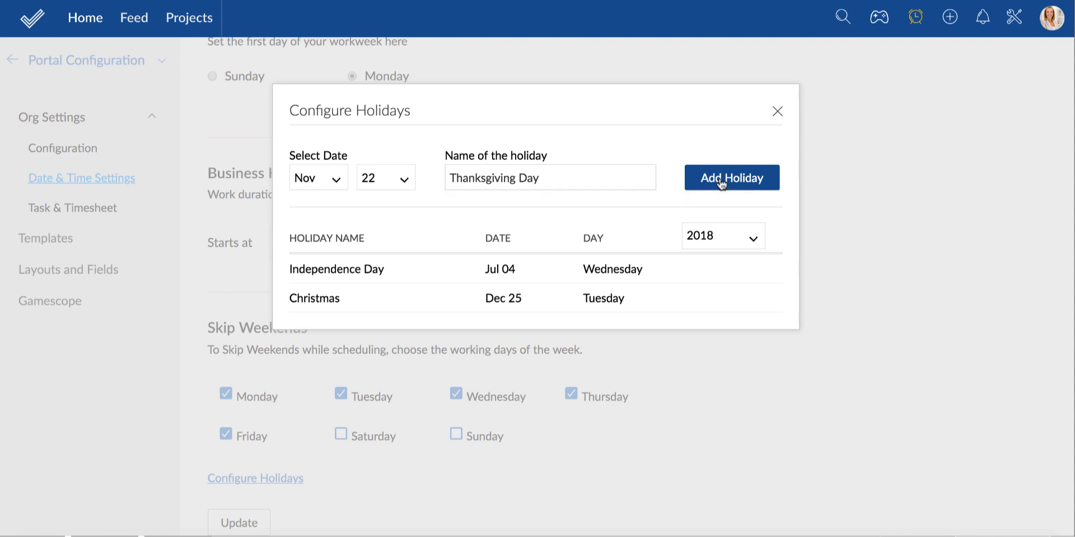
click(732, 178)
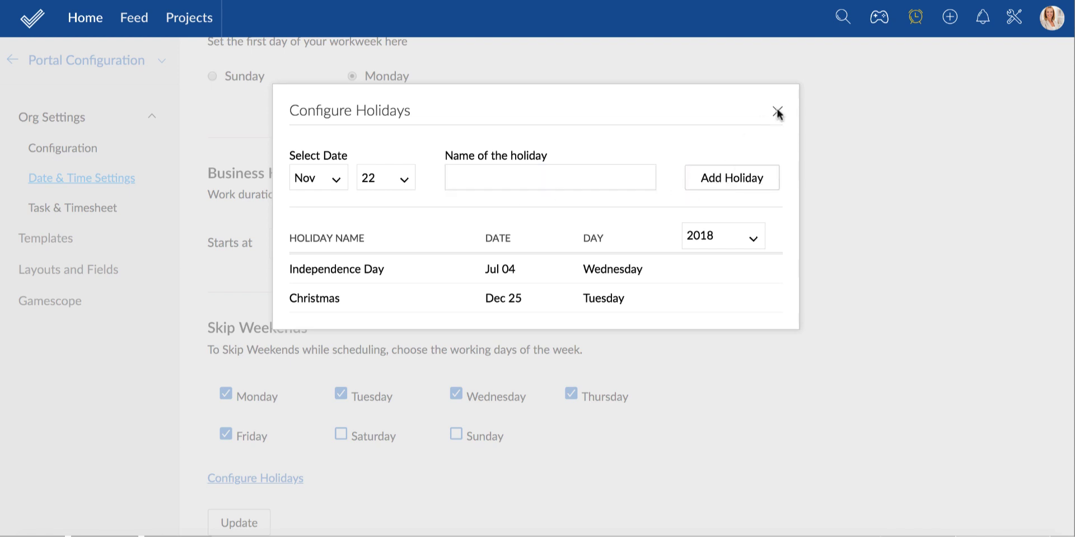
click(1013, 17)
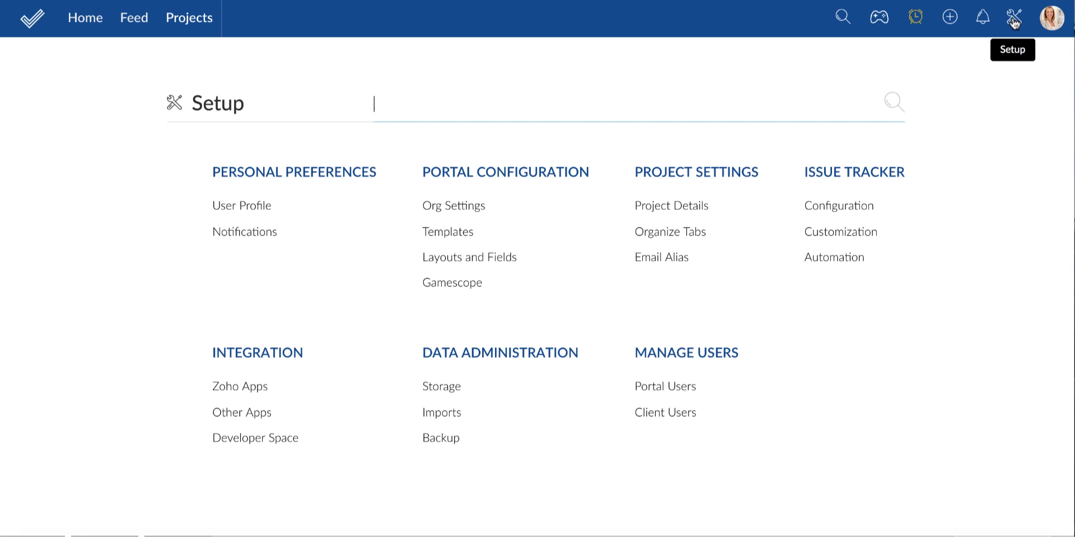
click(664, 386)
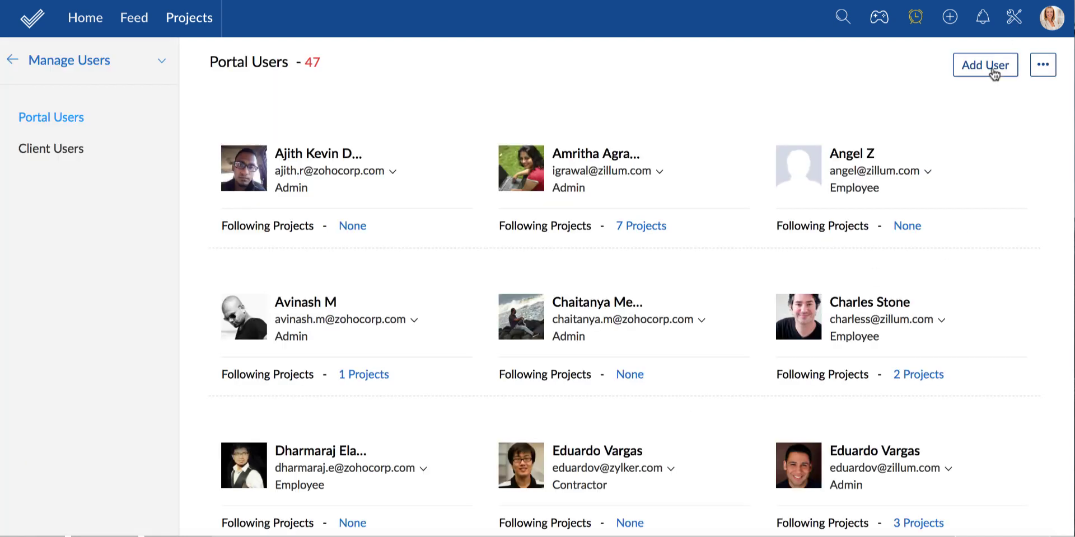
click(985, 65)
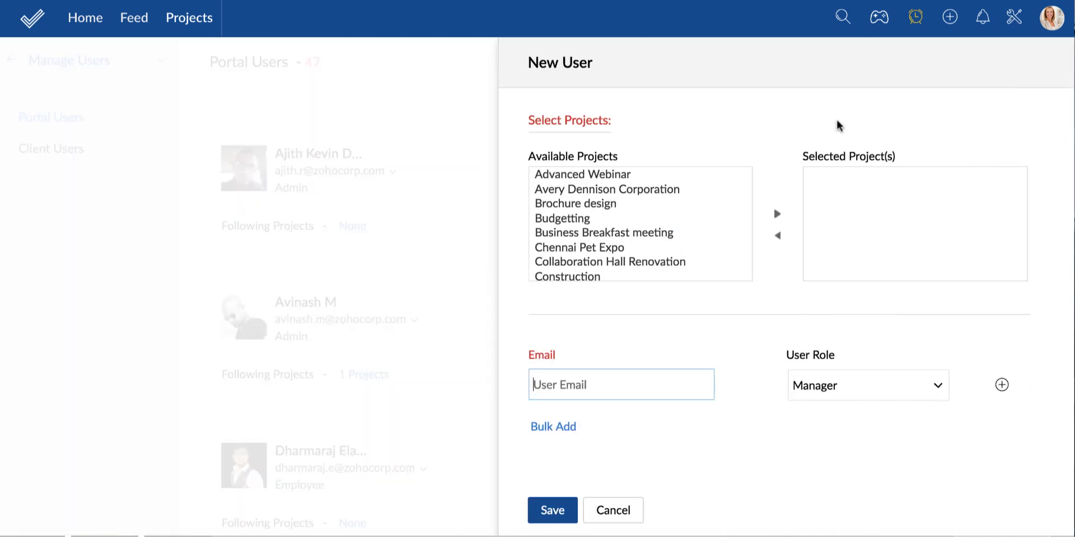
click(574, 203)
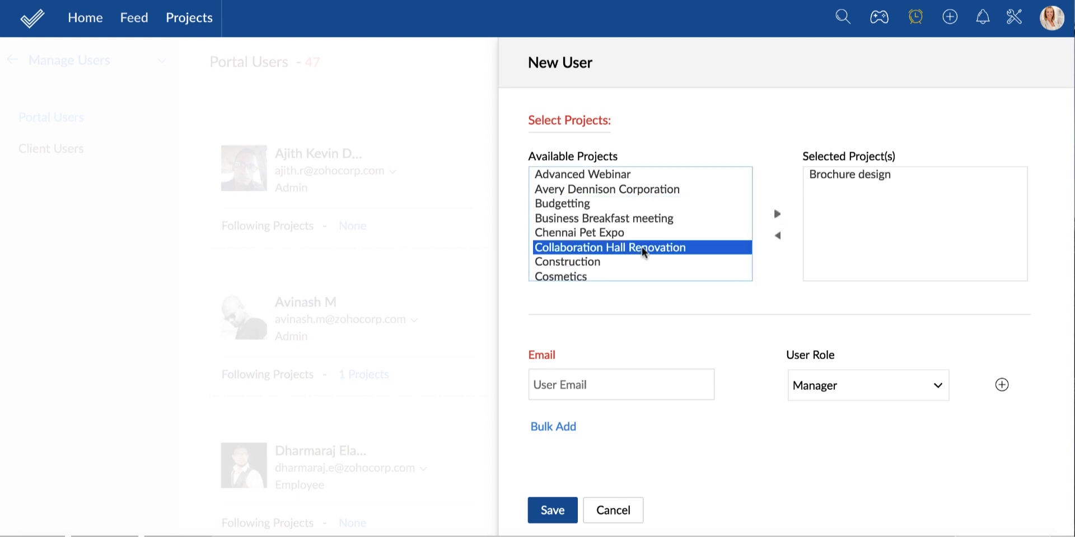
click(777, 212)
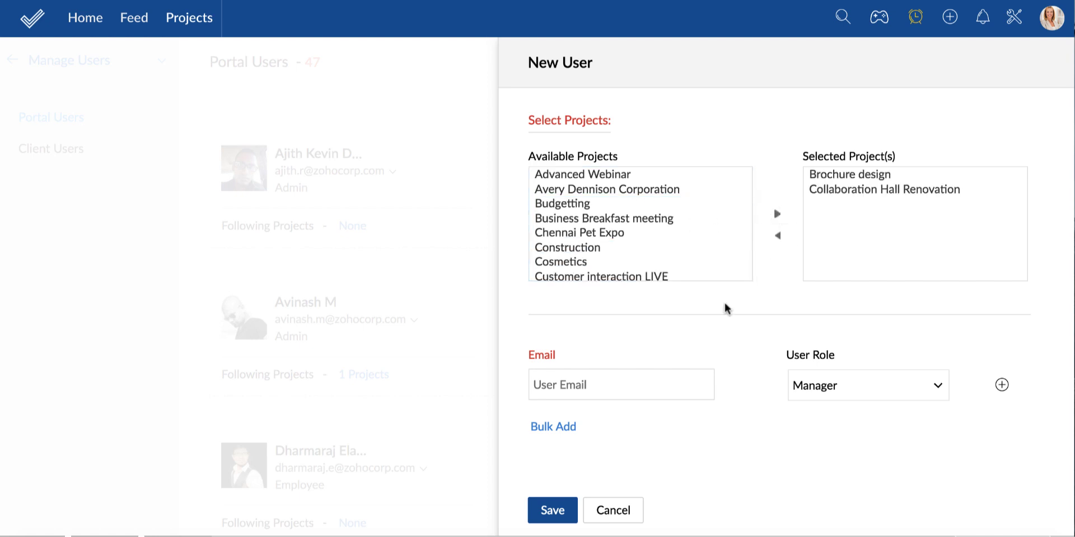
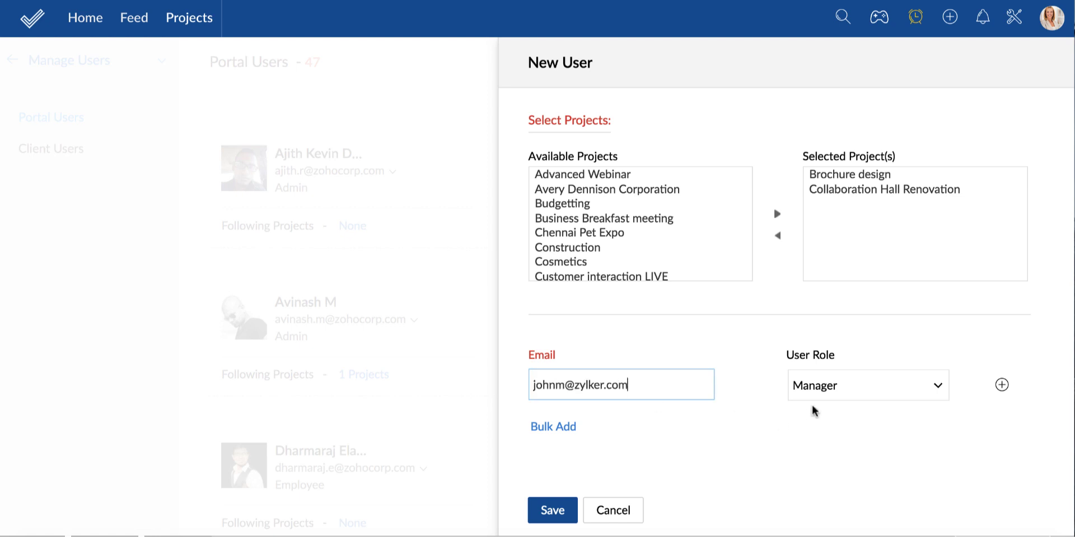
click(868, 385)
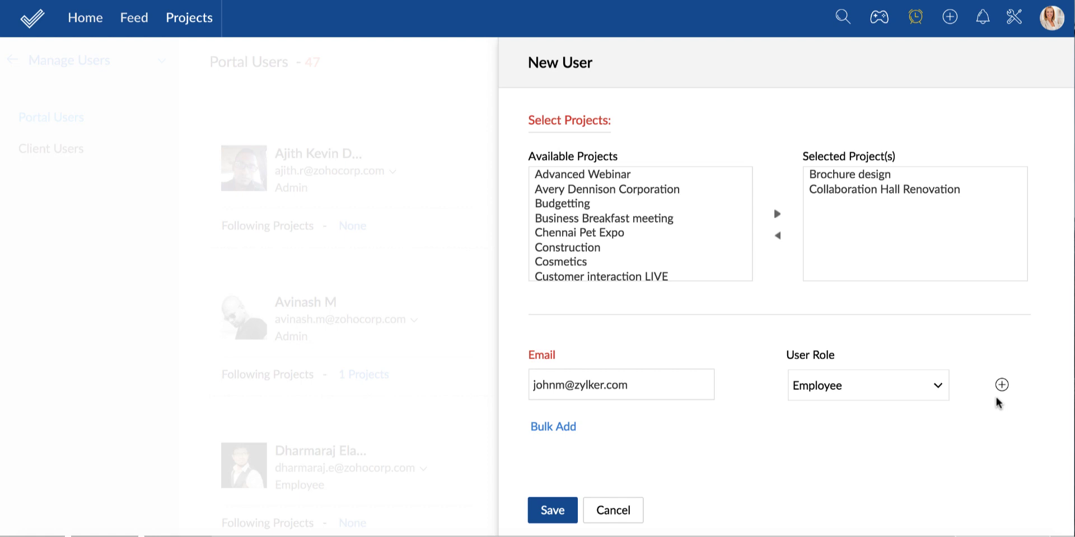
mouse_move(593, 449)
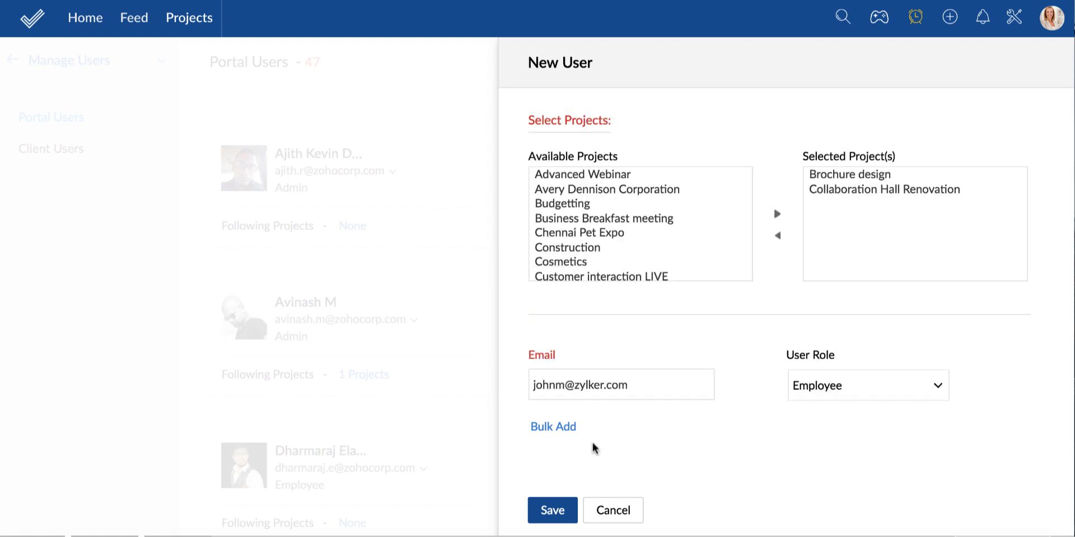
click(553, 427)
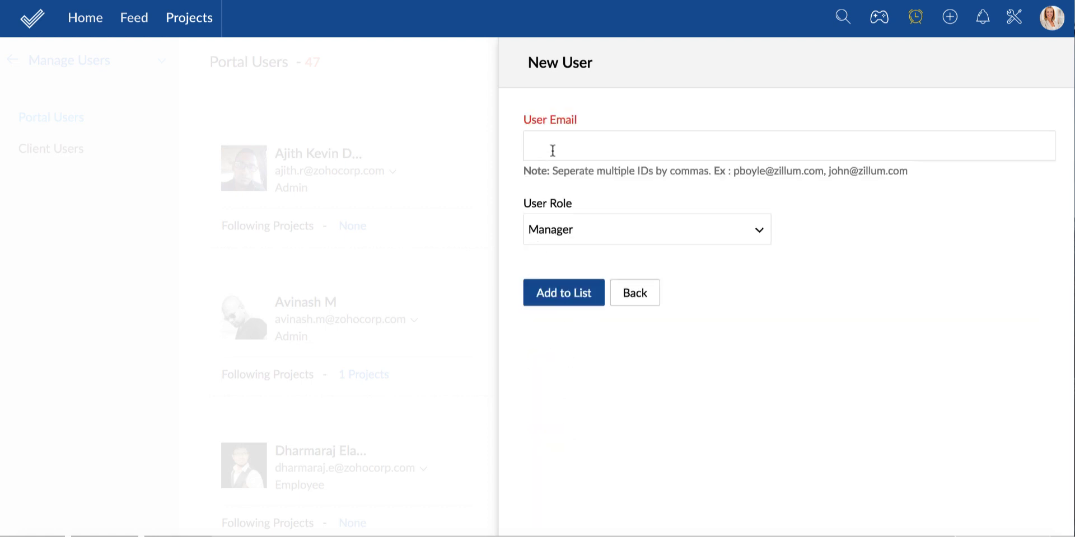
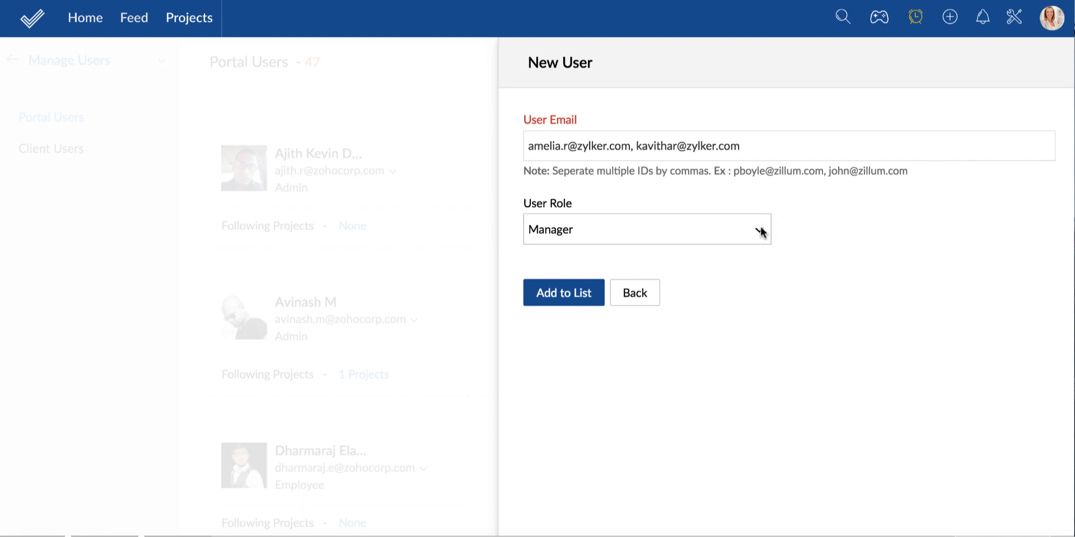
click(647, 229)
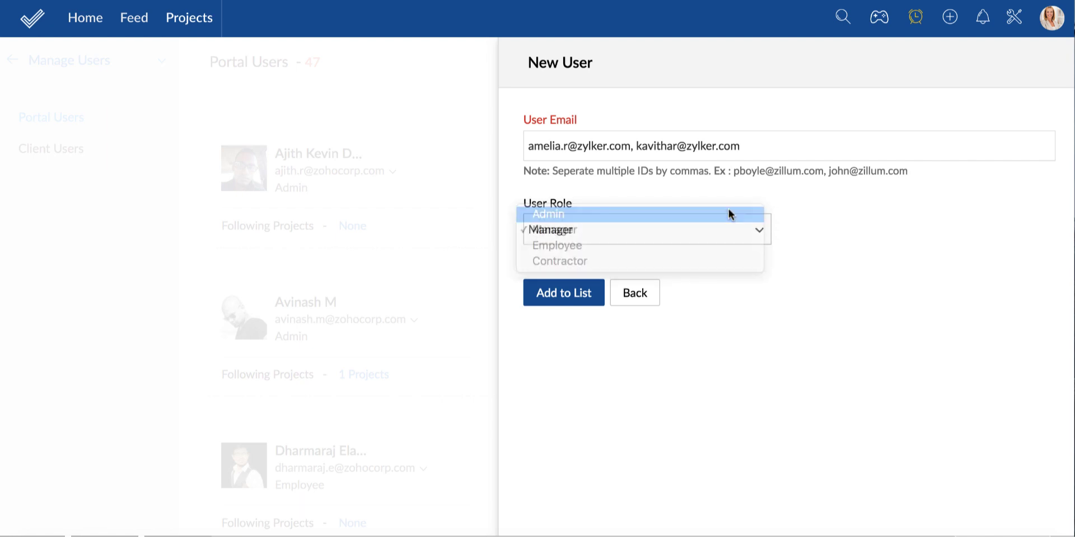
click(547, 214)
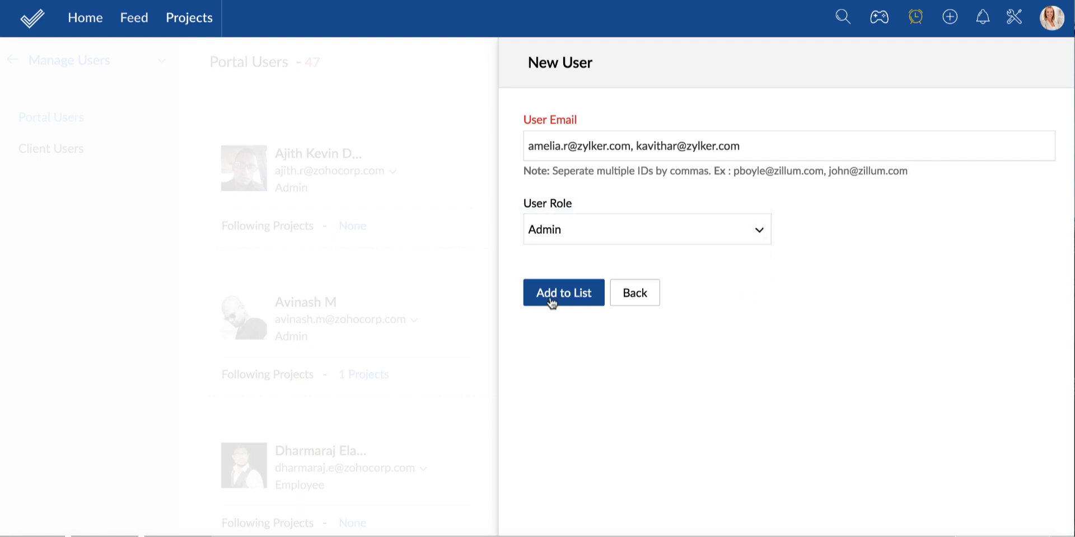
click(563, 293)
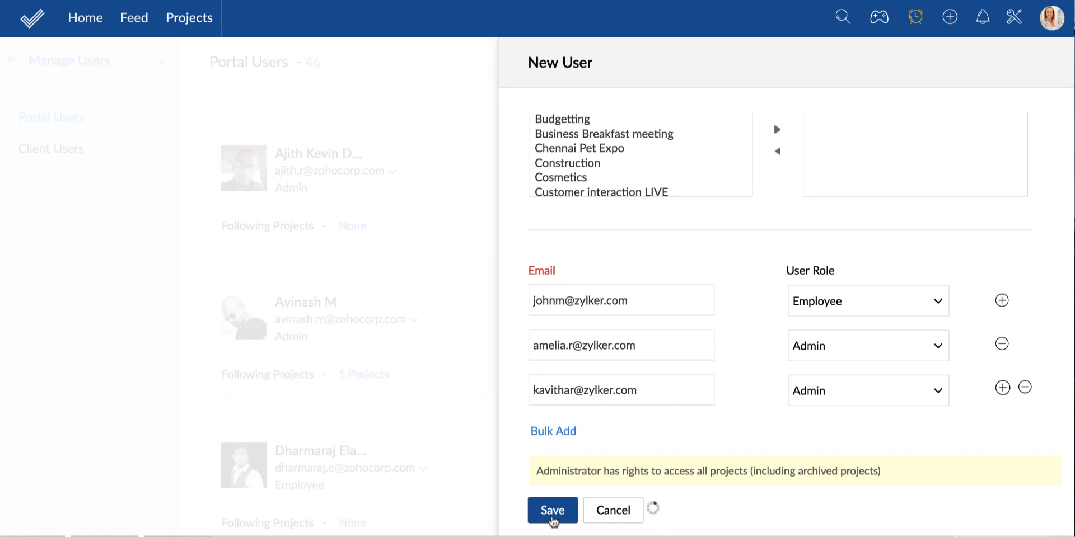
click(551, 510)
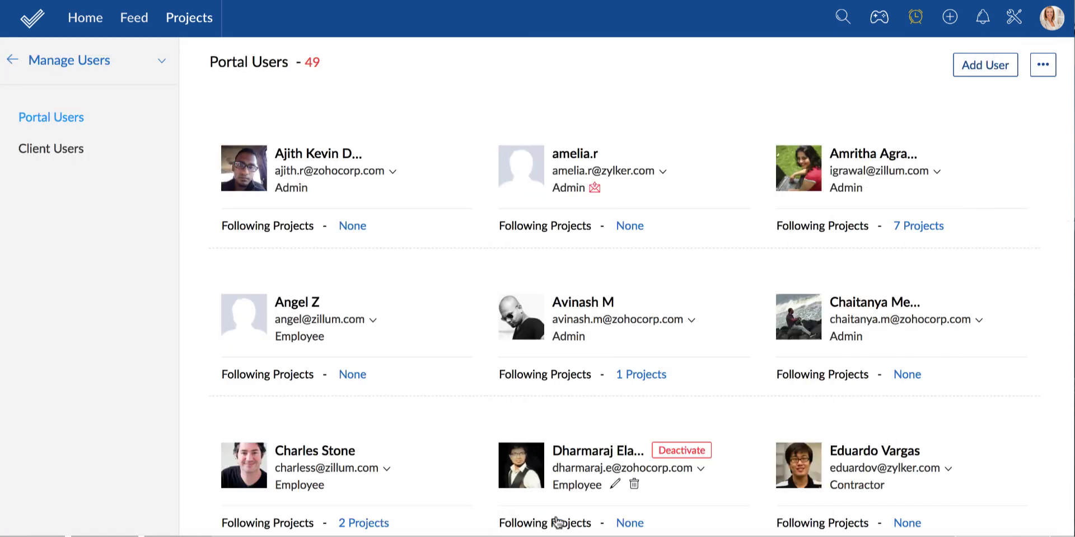
click(189, 17)
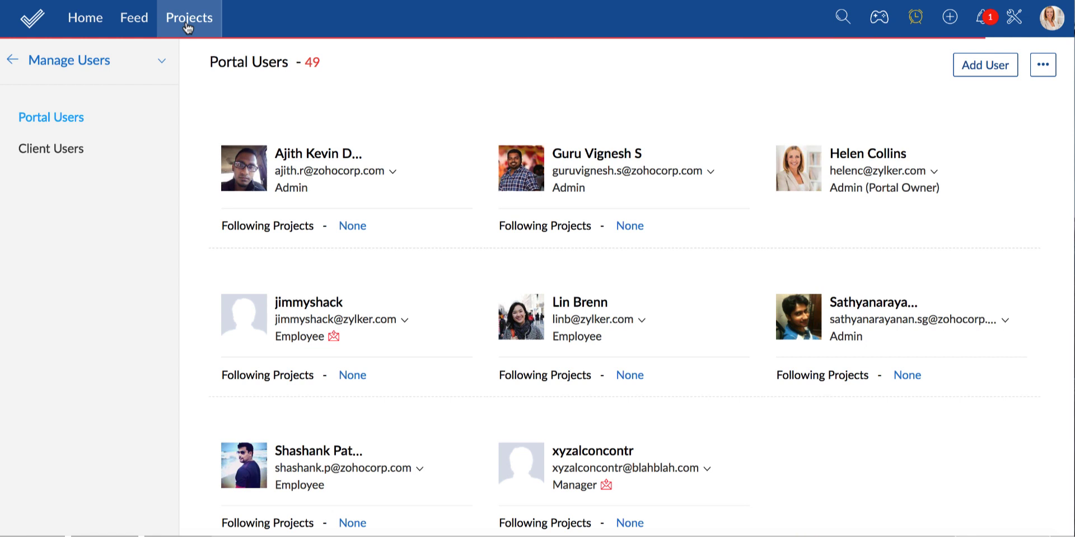
Create the E-Learning Series project for 04/01/2018–04/30/2018 and view its users.
click(189, 17)
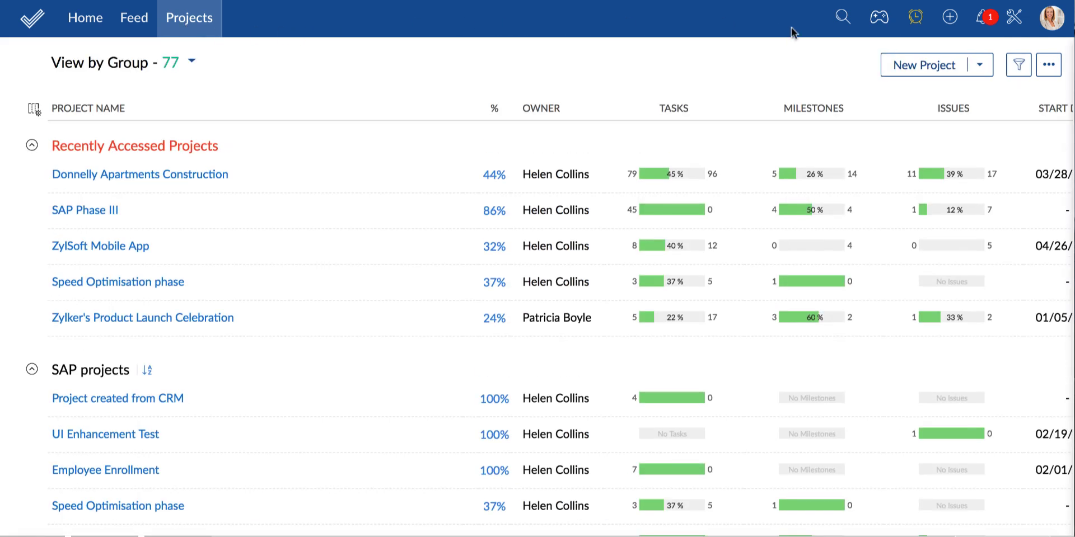
click(924, 65)
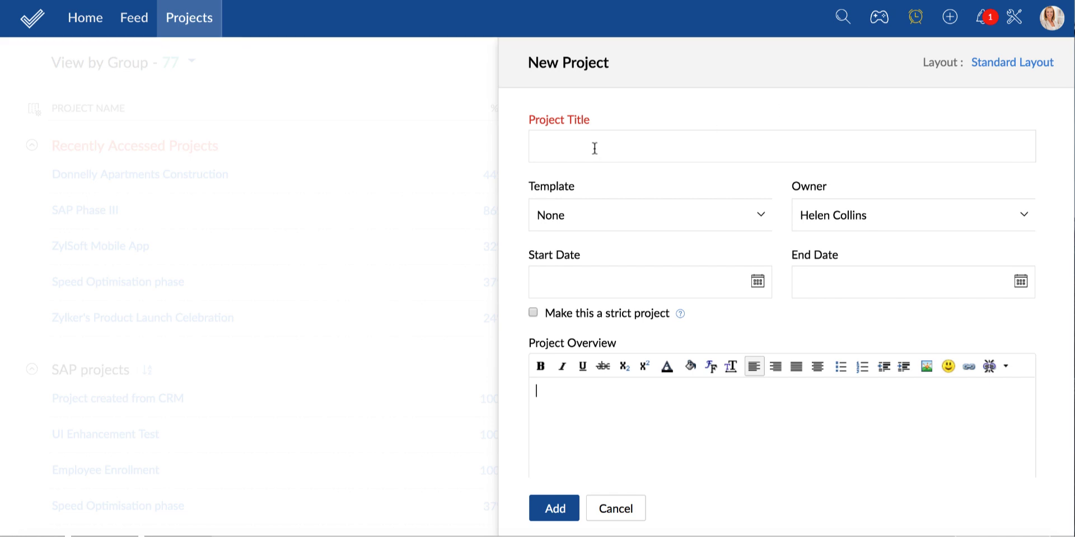
text(E-Learning)
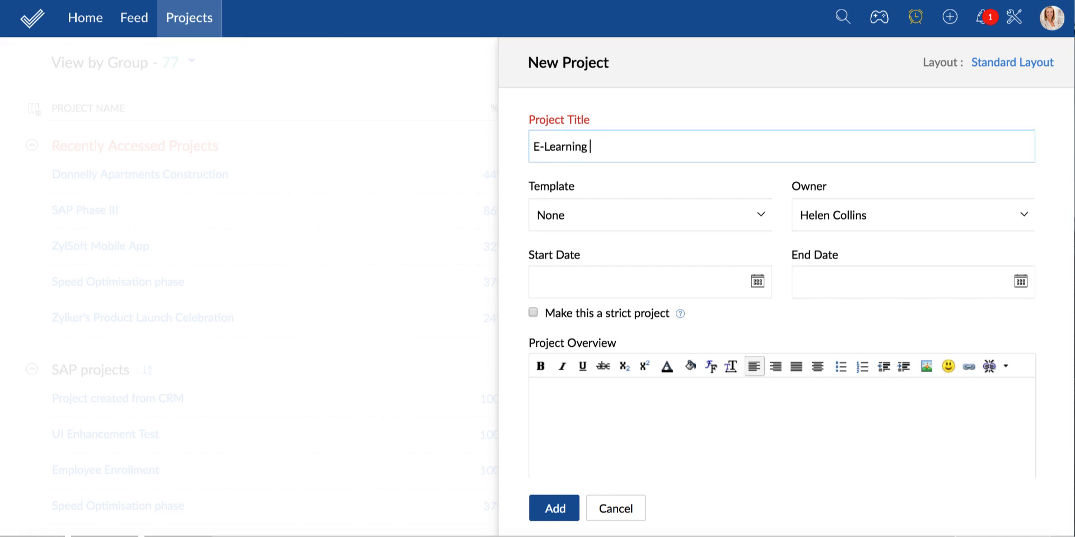
text(Series)
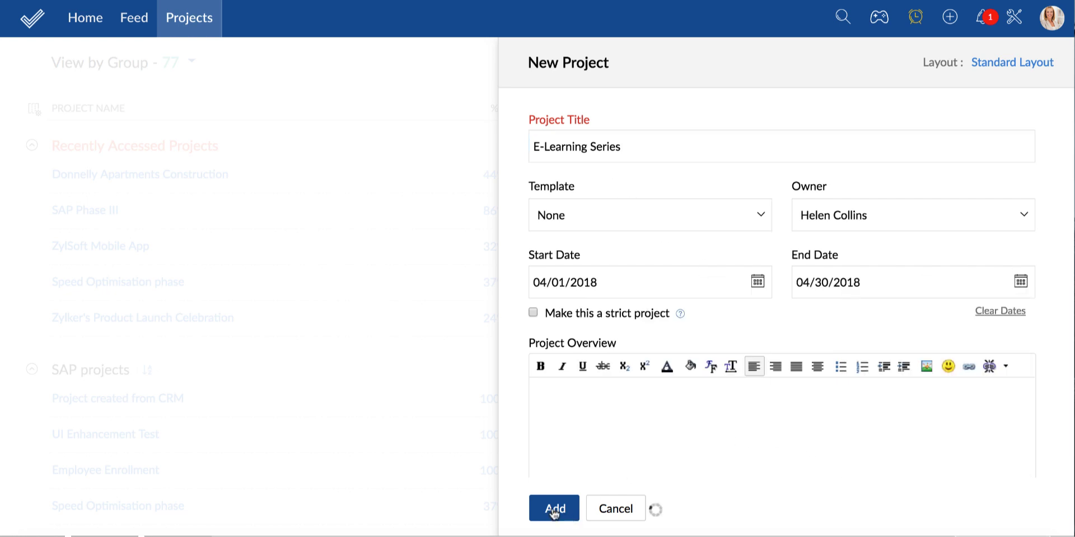
click(553, 508)
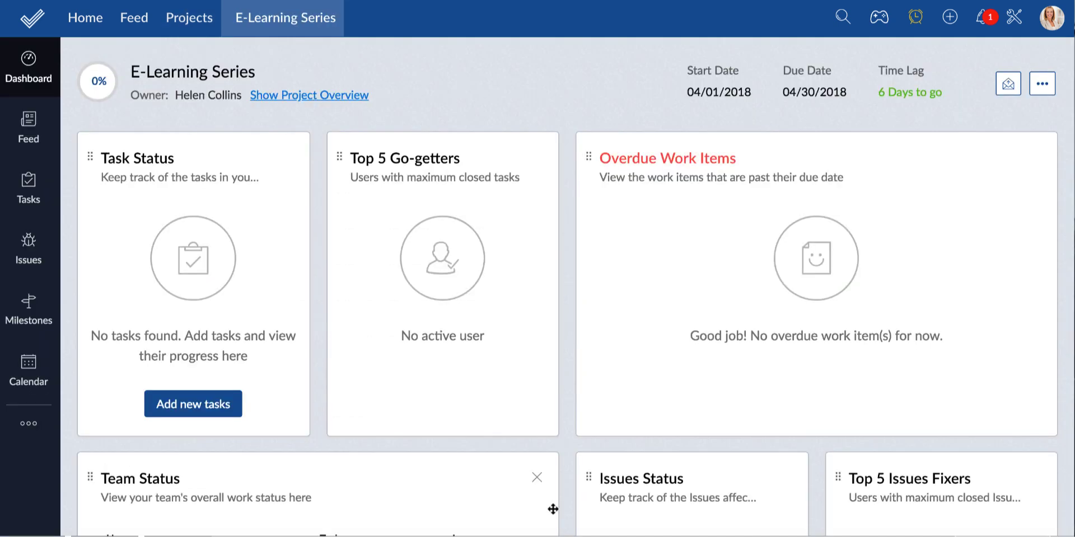
click(28, 423)
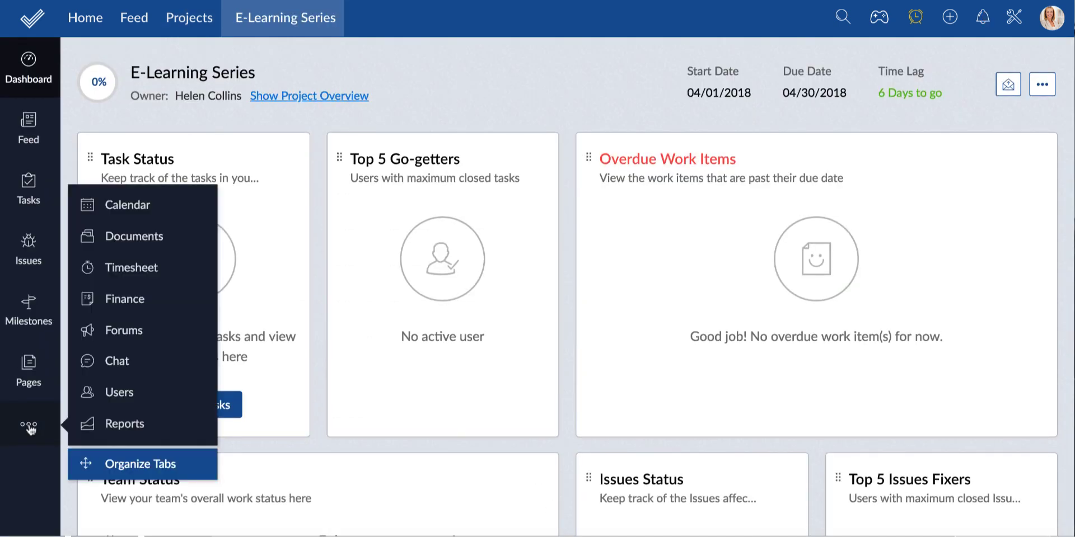
click(118, 392)
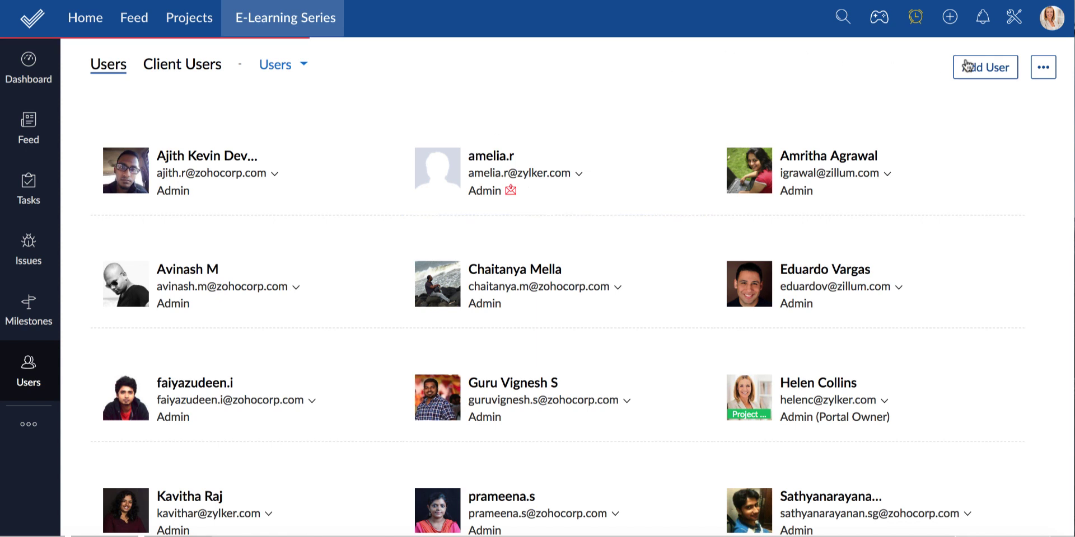
click(985, 67)
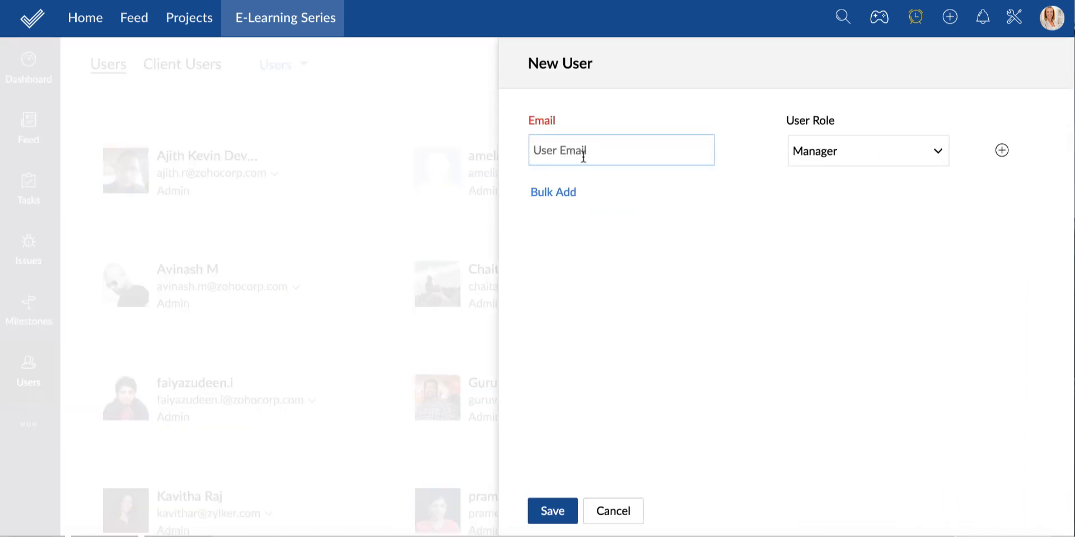
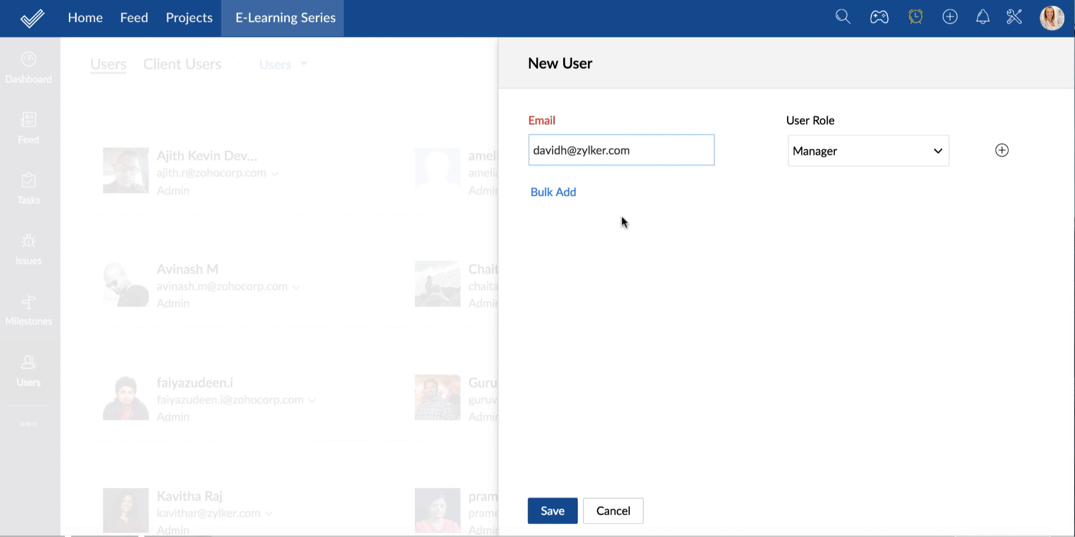
click(552, 192)
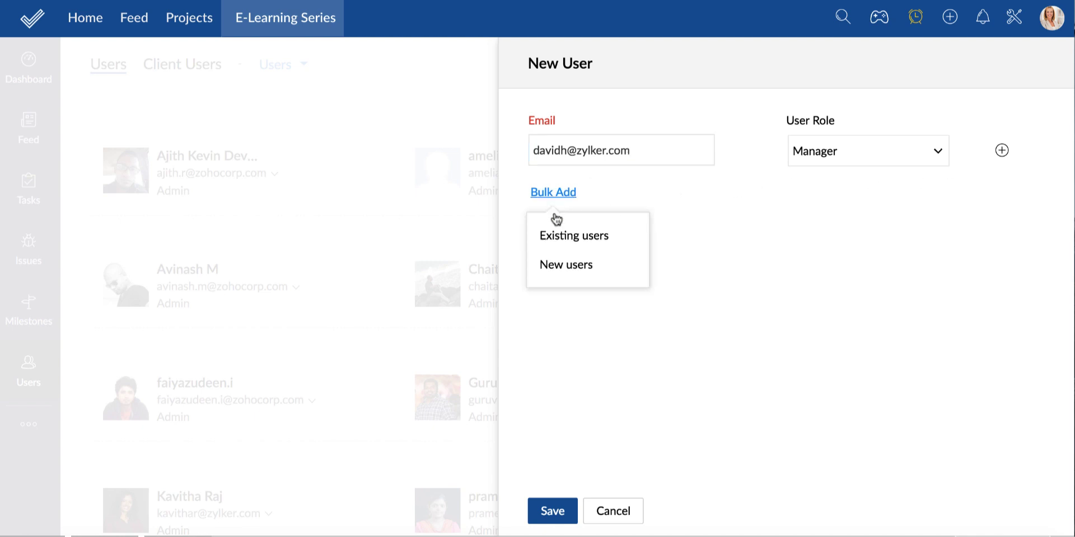
click(574, 236)
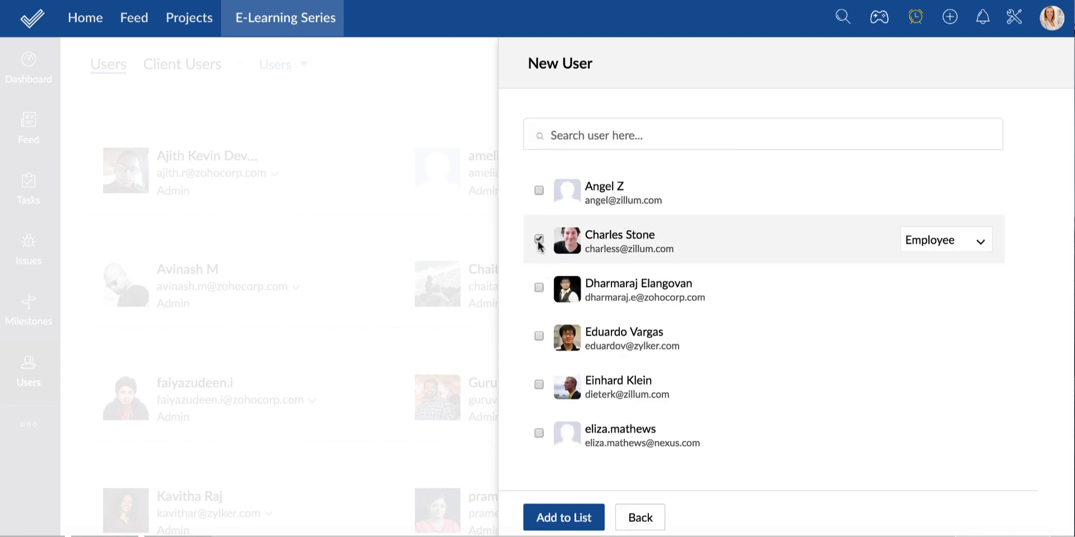
click(539, 336)
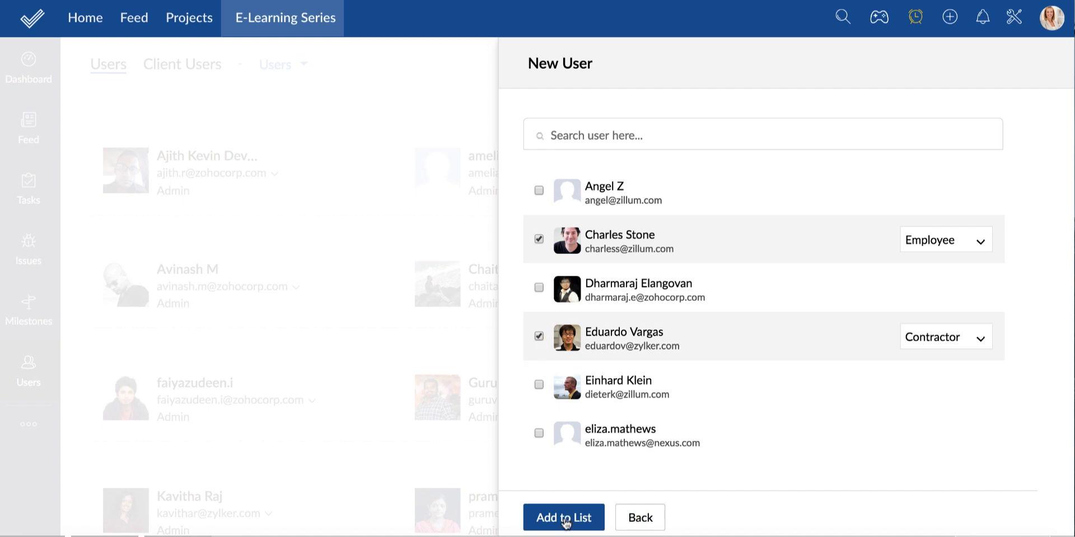
click(563, 518)
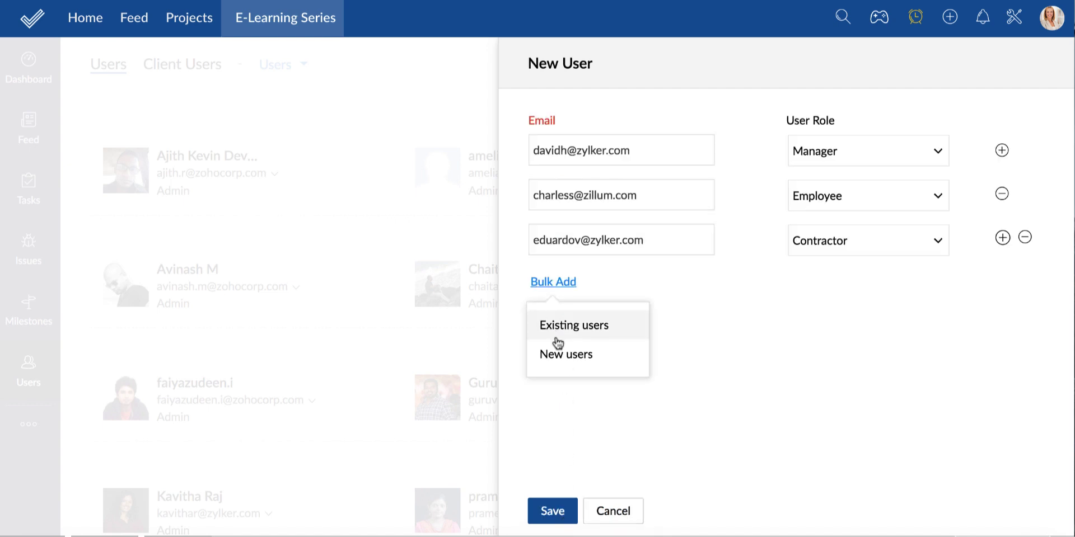
click(565, 354)
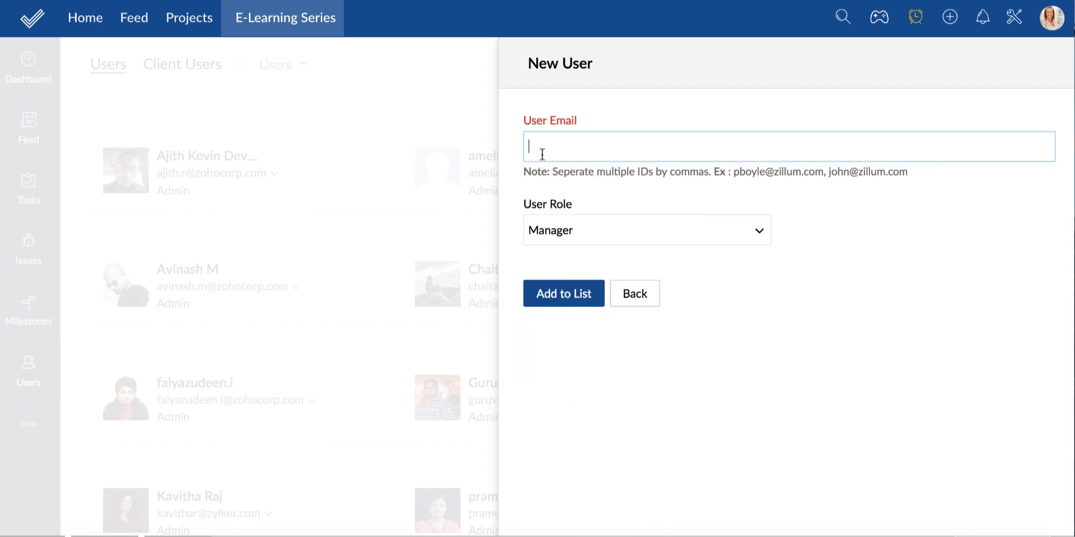
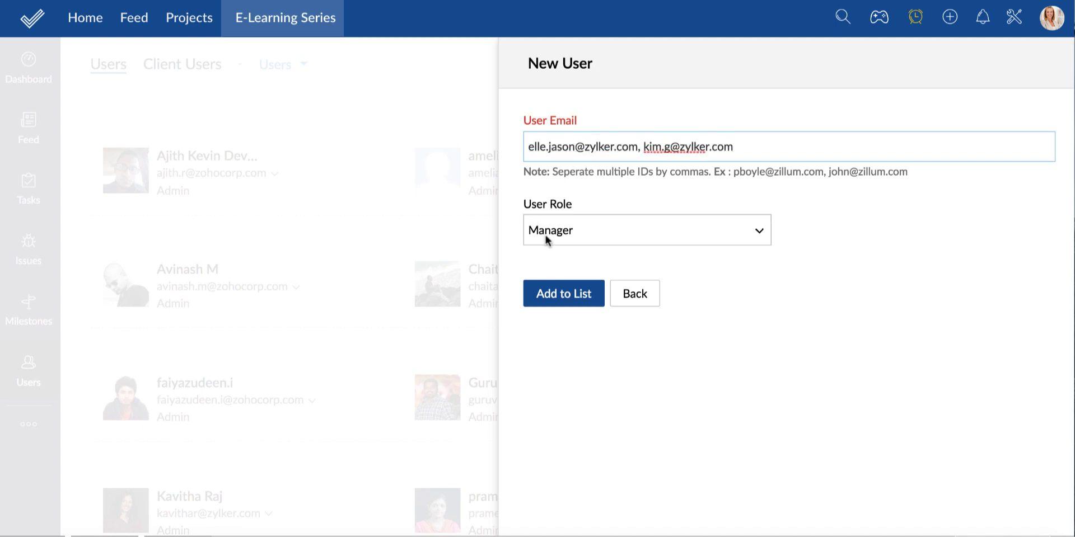
click(563, 293)
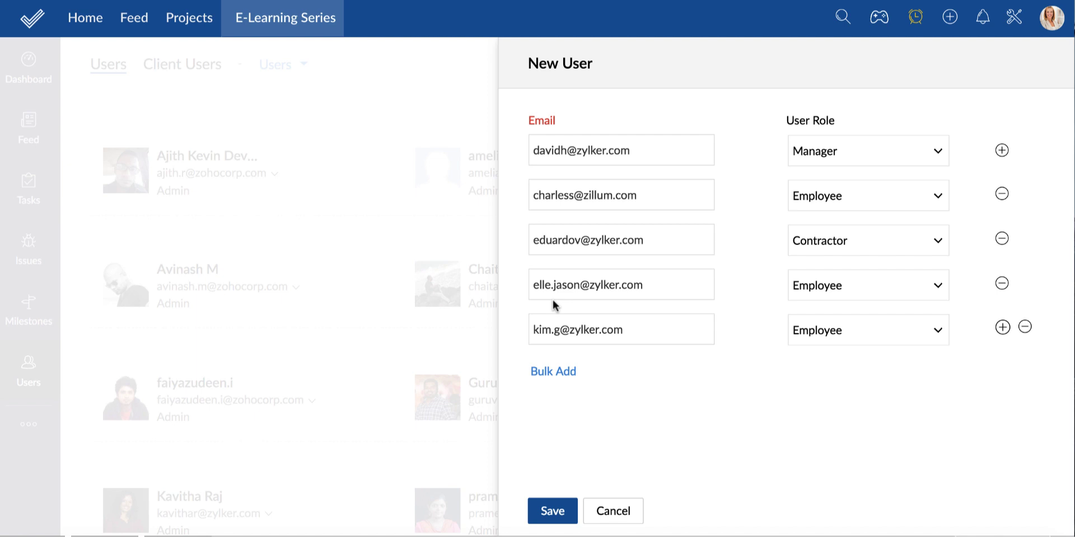
click(553, 511)
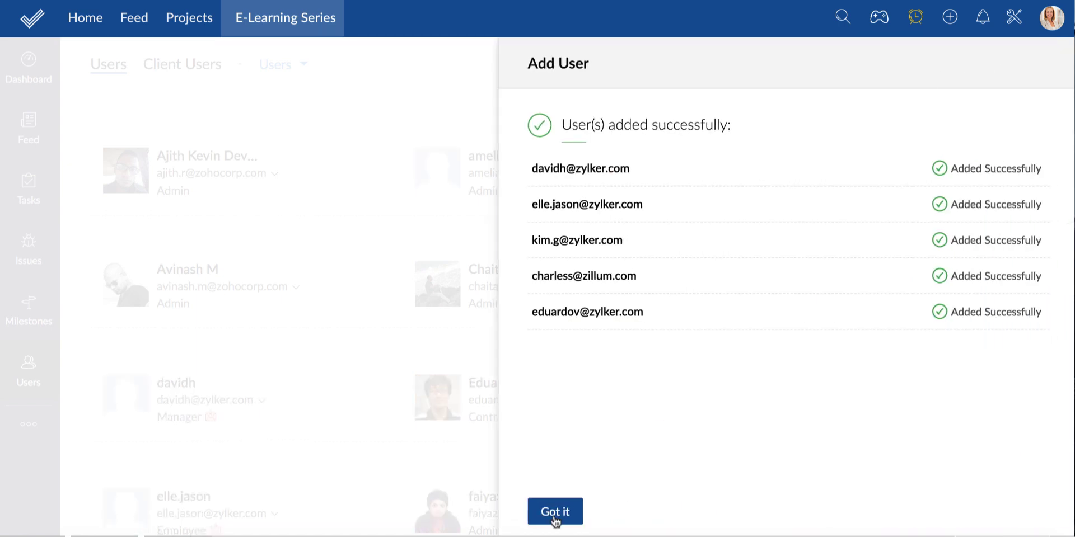
click(557, 511)
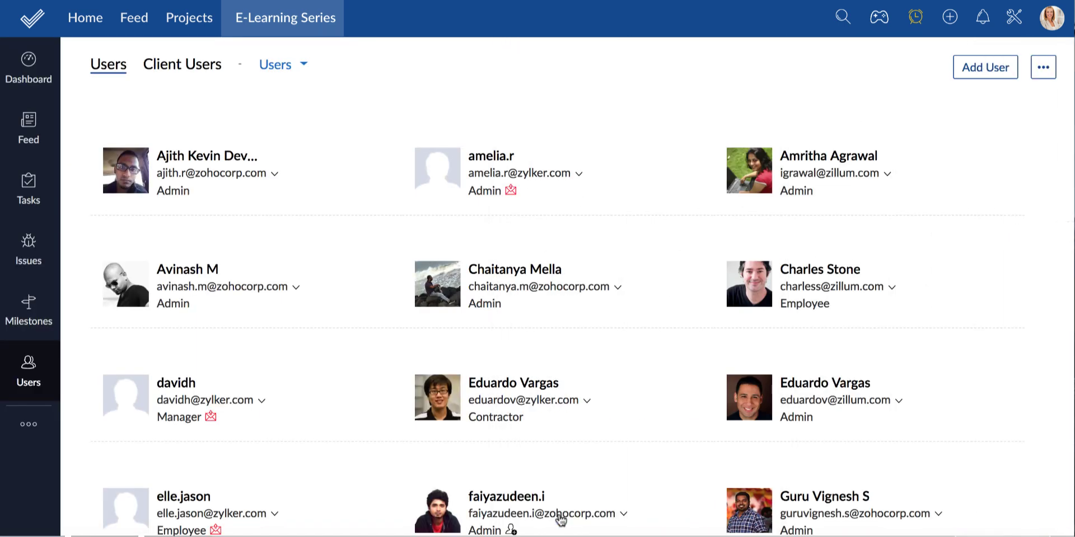
Add the task 'How to configure a portal in Zoho Projects' to the General list.
click(28, 189)
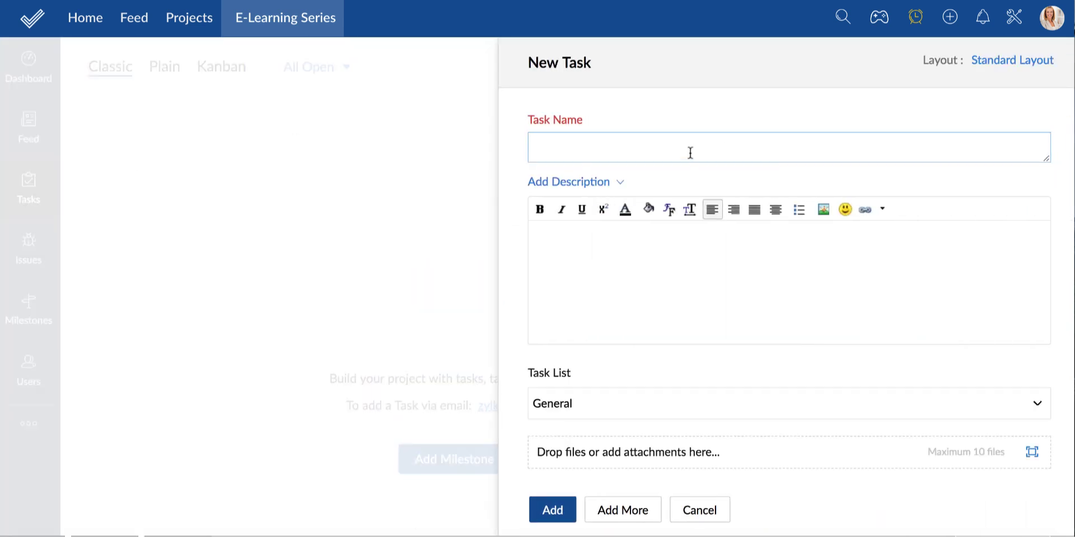
text(How to configure a por)
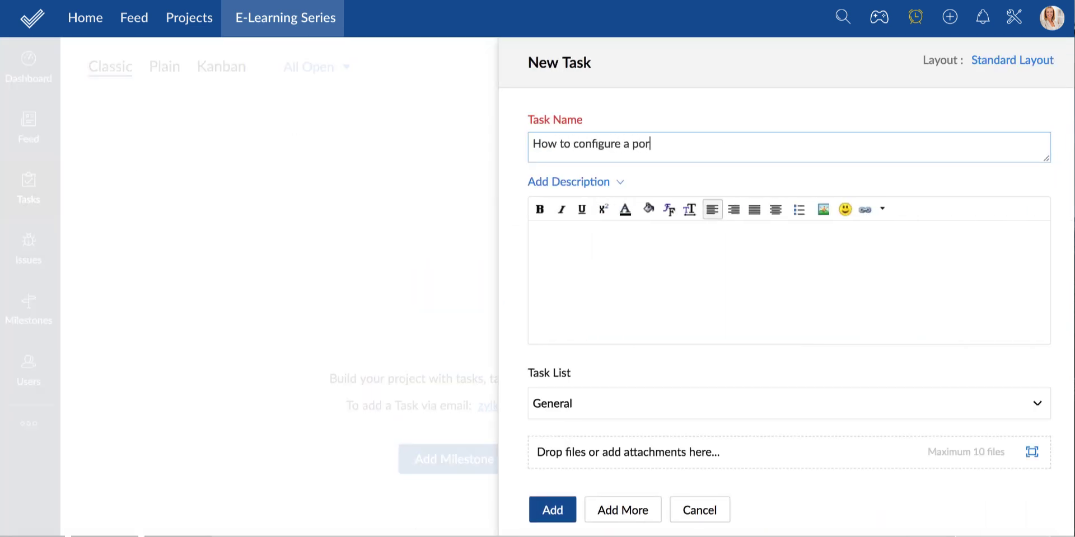
text(tal in Zoho Projects)
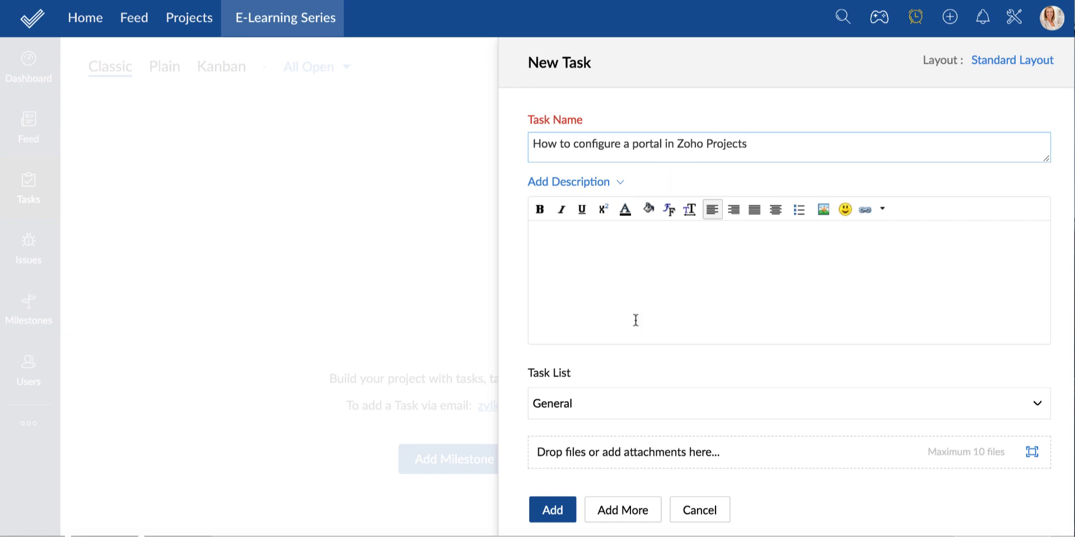
click(552, 510)
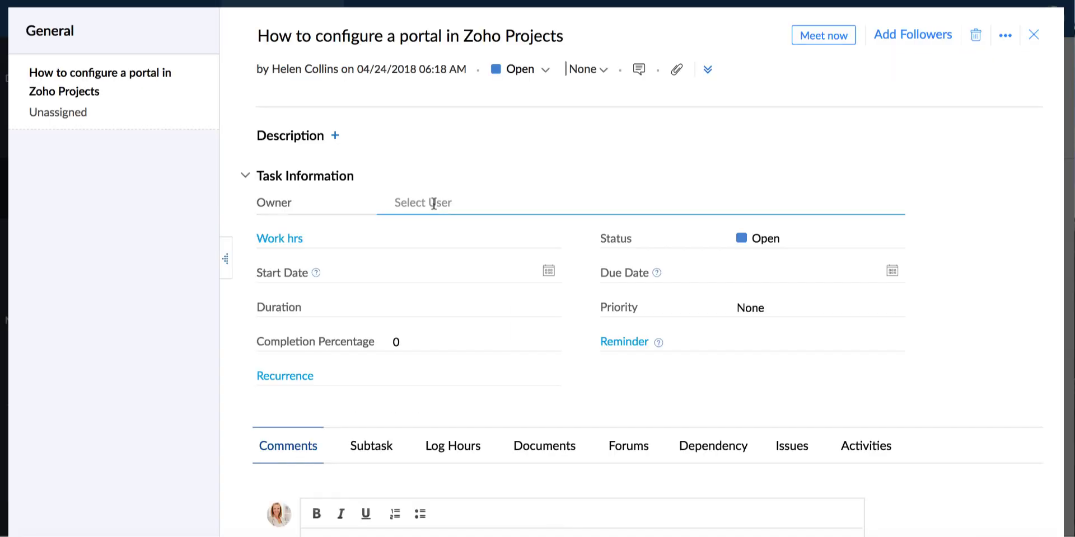
click(547, 270)
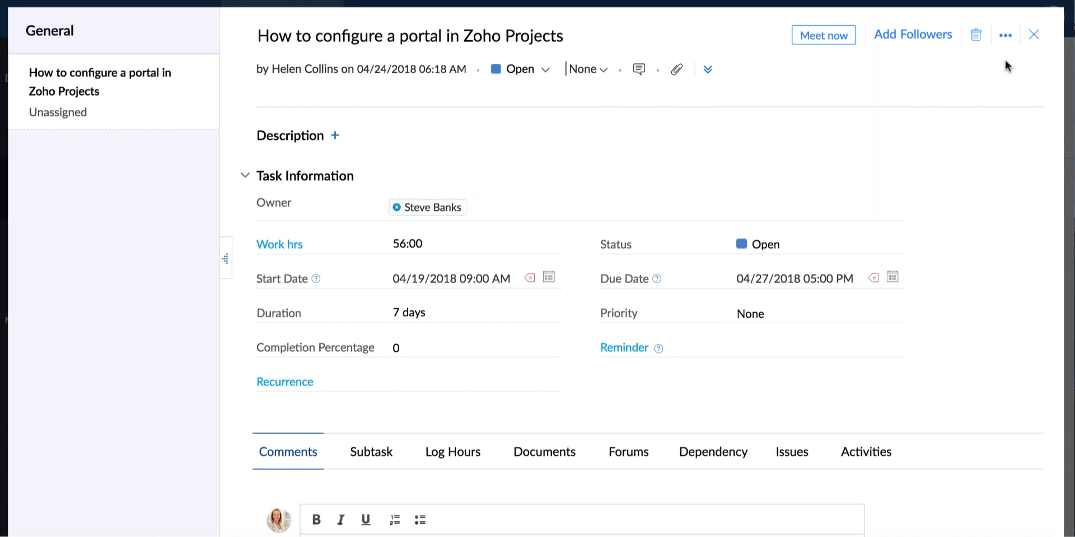
click(1033, 34)
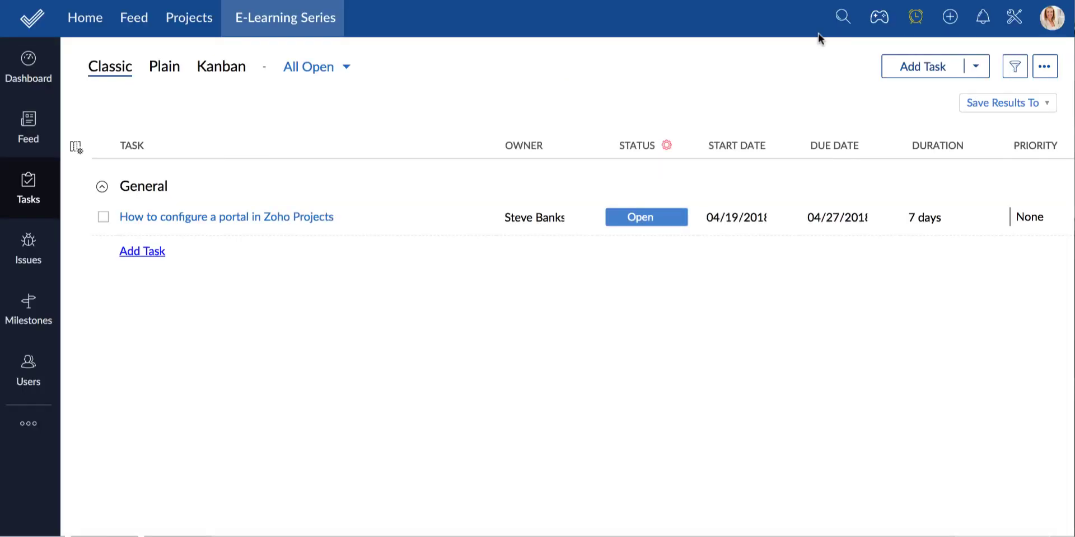